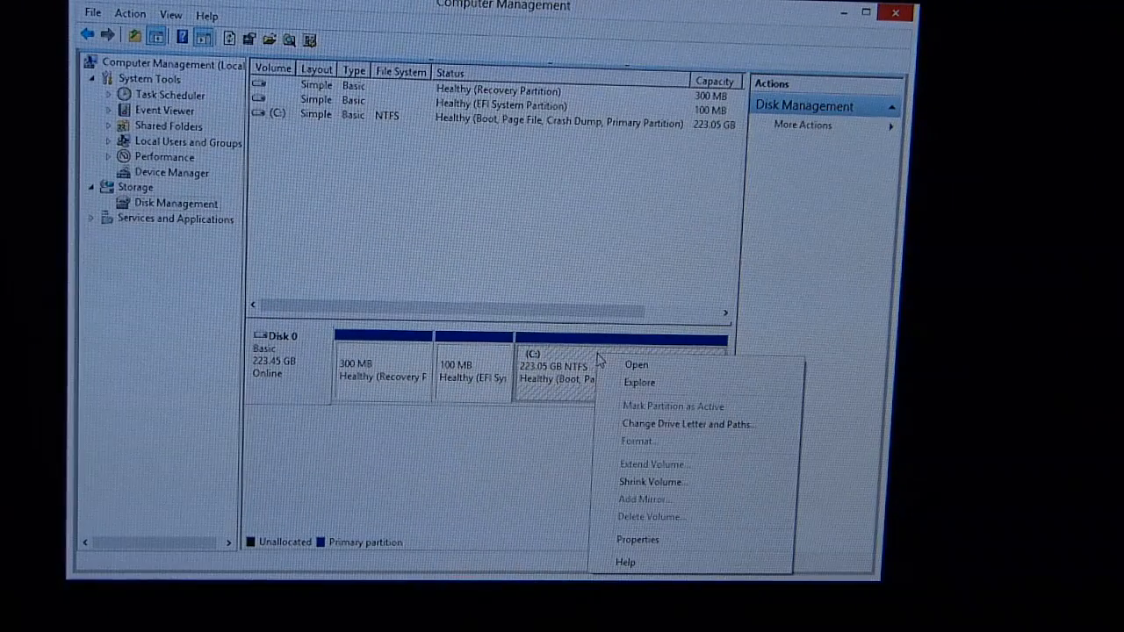
{"action": "mouse_move", "coordinate": [651, 480]}
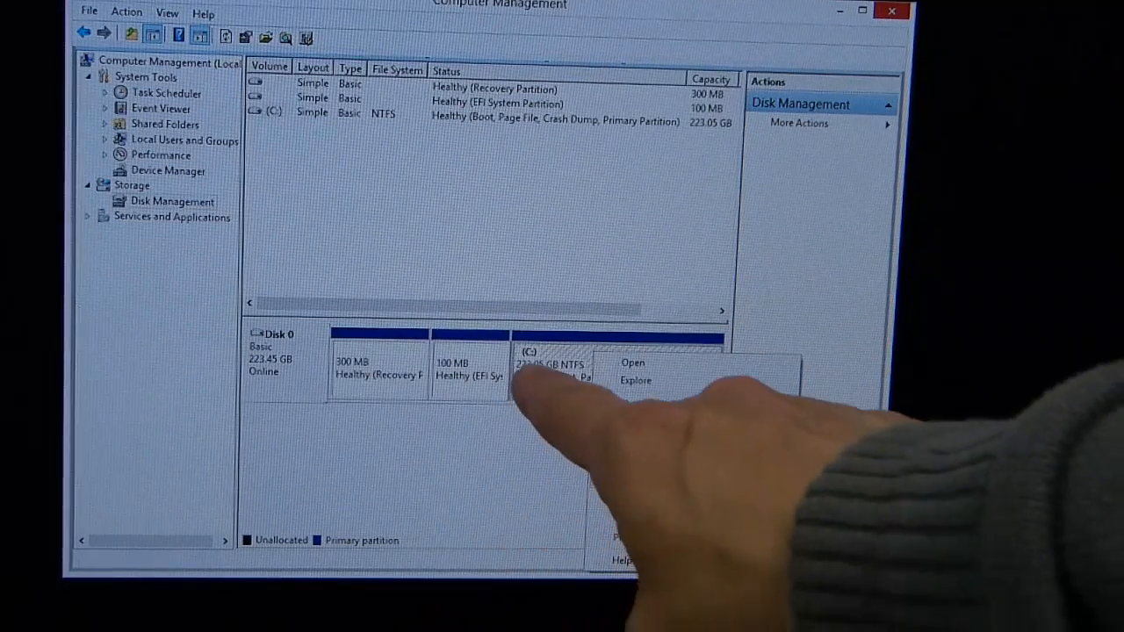
Open Shrink Volume for the 223 GB C: partition, offering 112393 MB shrinkable
{"action": "right_click", "coordinate": [549, 364]}
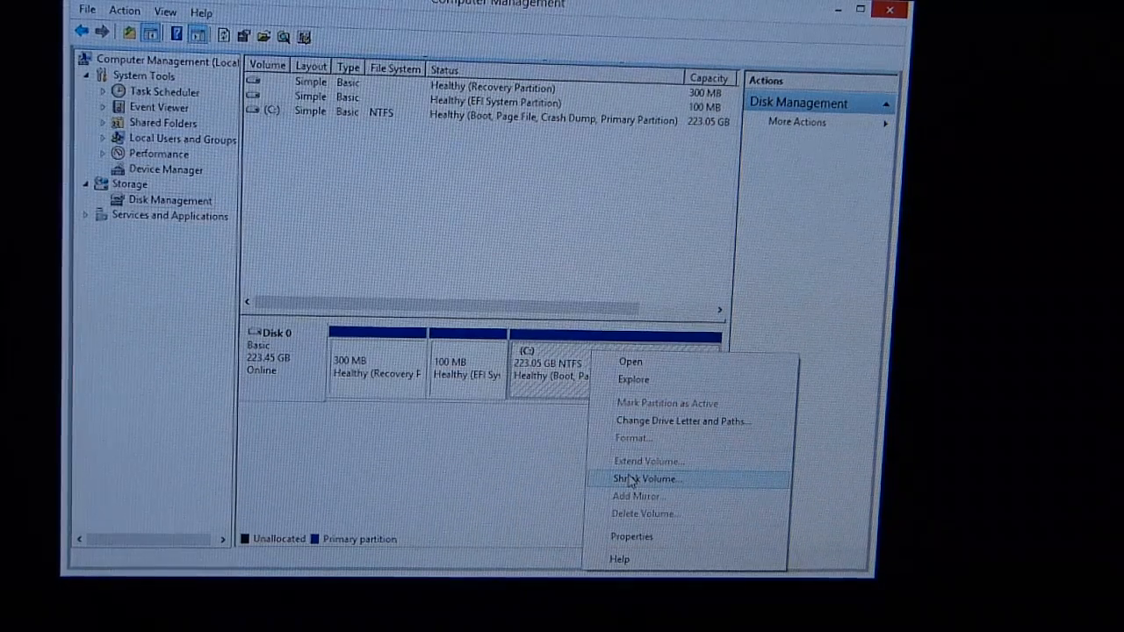
{"action": "left_click", "coordinate": [645, 479]}
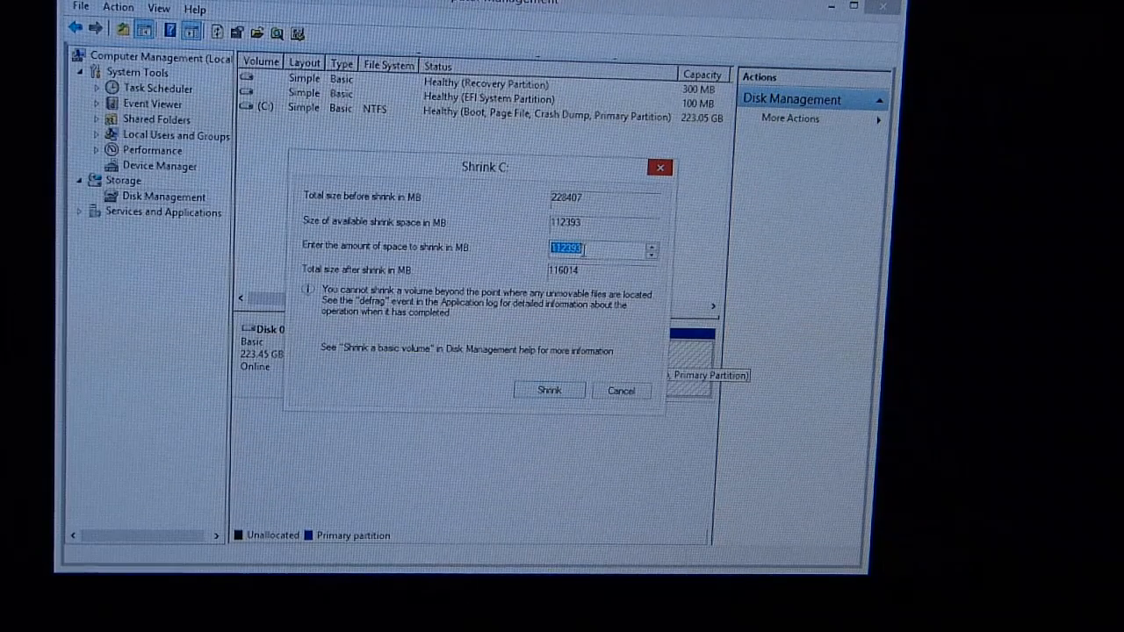
Enter 20000 MB as the shrink amount for C: and apply the shrink
{"action": "type", "text": "2"}
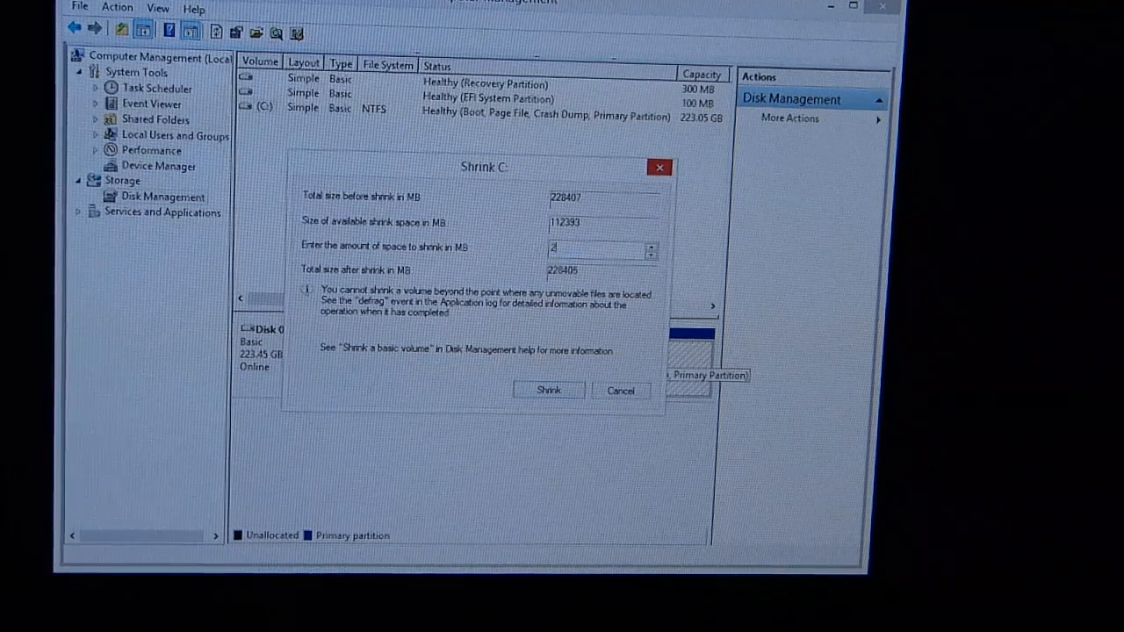
{"action": "type", "text": "0000"}
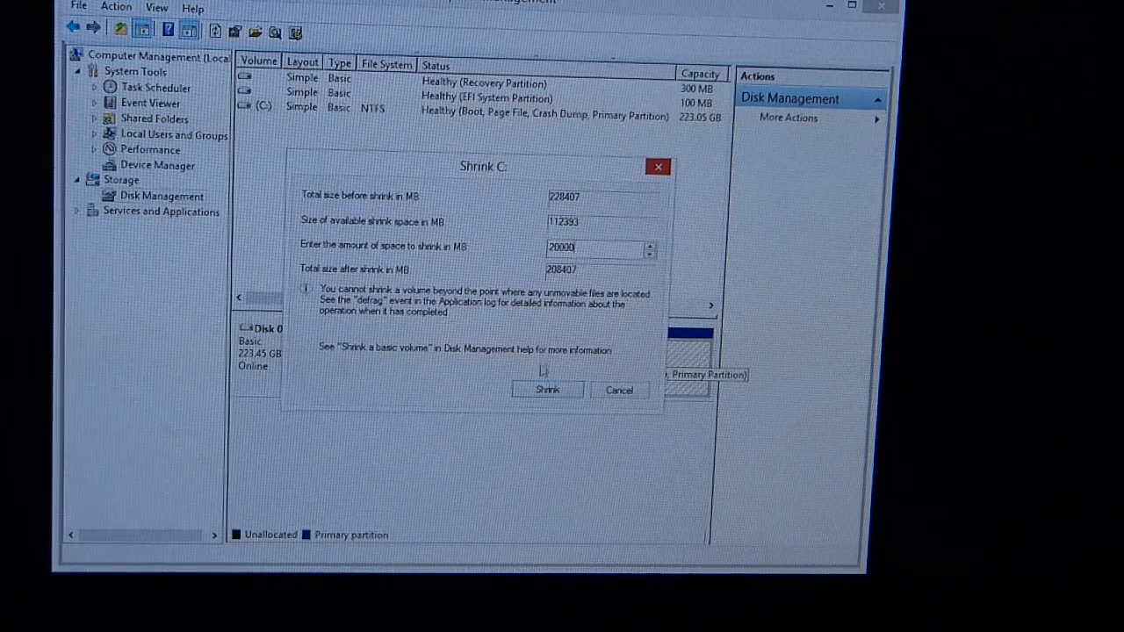
{"action": "left_click", "coordinate": [546, 390]}
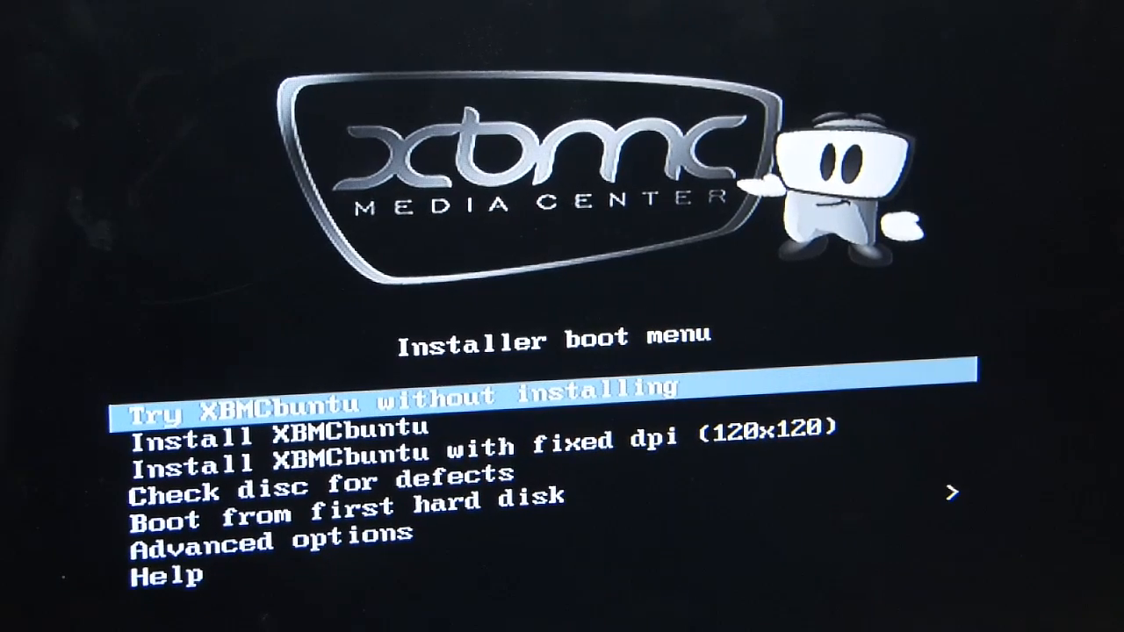
Boot 'Try XBMCbuntu without installing' to reach the XBMC Media Center home screen
{"action": "key", "text": "Return"}
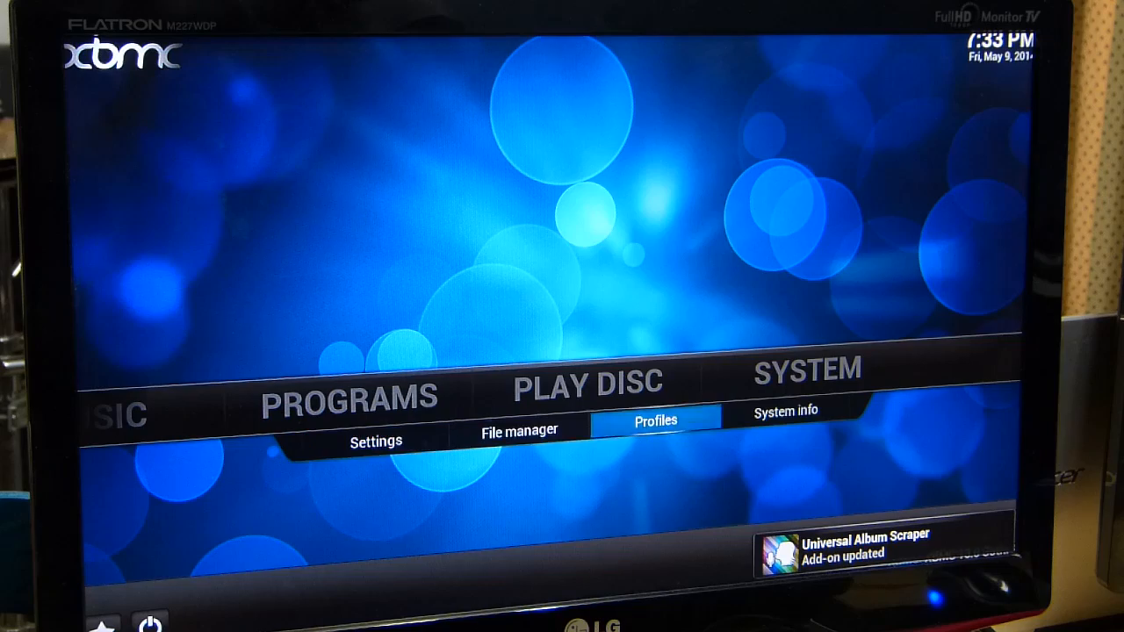
Open XBMC System info and check the Network and Video pages
{"action": "left_click", "coordinate": [784, 411]}
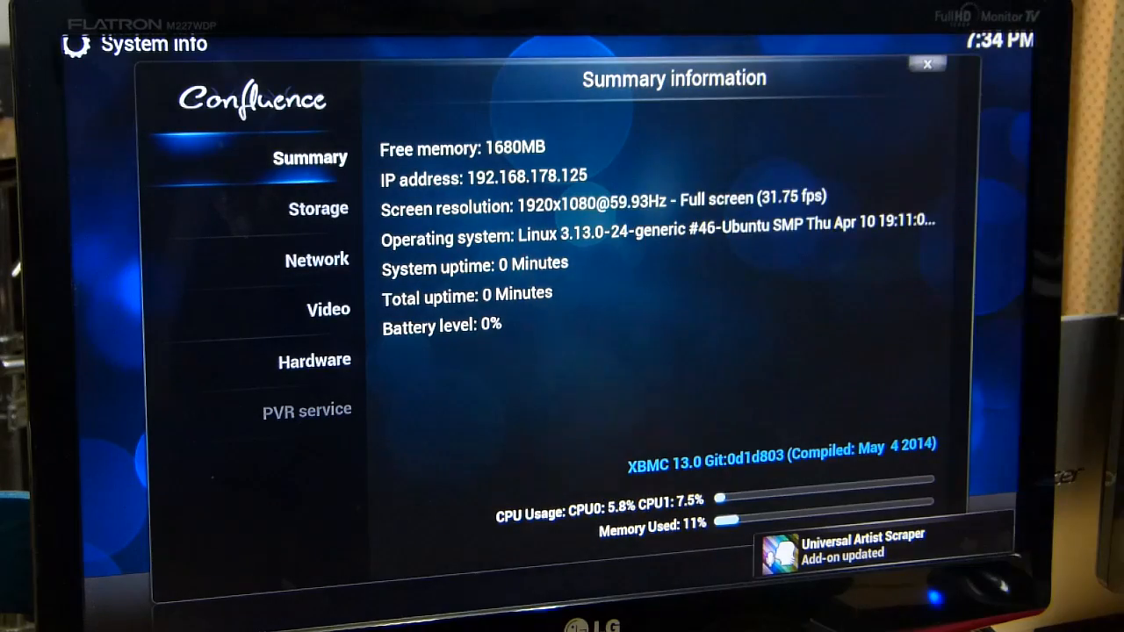
{"action": "left_click", "coordinate": [317, 259]}
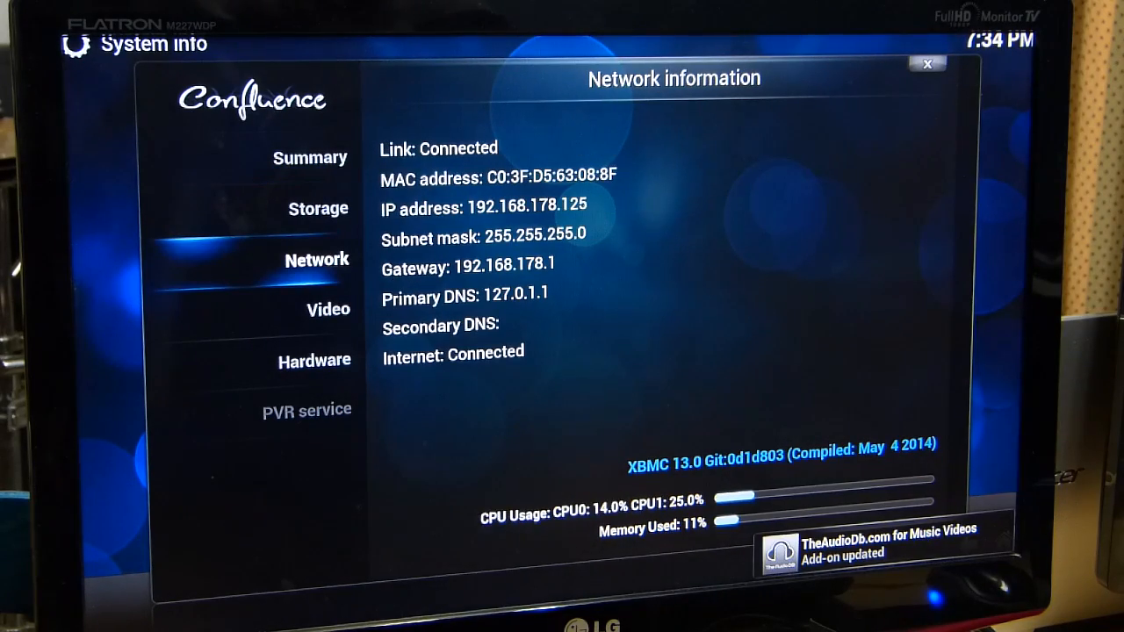
{"action": "left_click", "coordinate": [328, 308]}
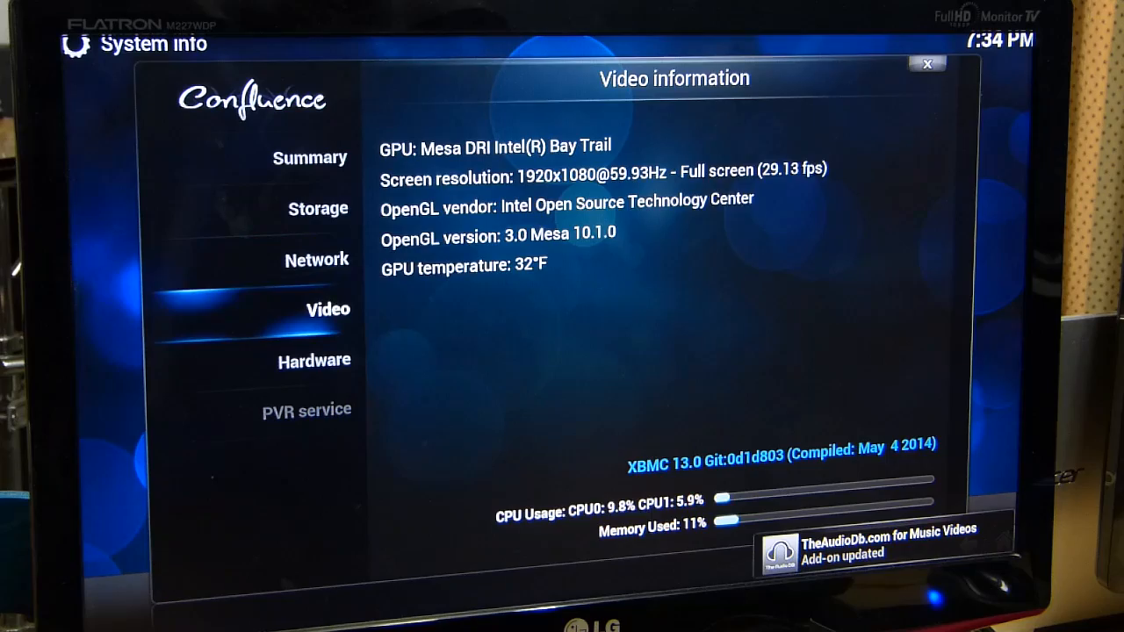
{"action": "left_click", "coordinate": [317, 259]}
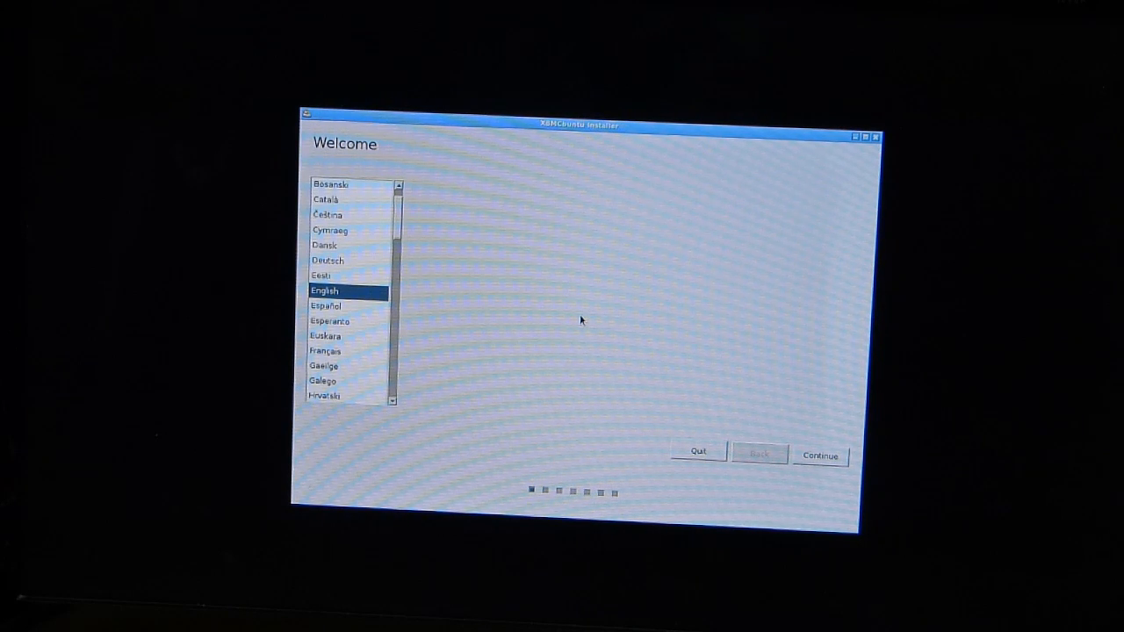
Accept English on the Welcome page and reach the Preparing to Install Ubuntu checks
{"action": "left_click", "coordinate": [819, 456]}
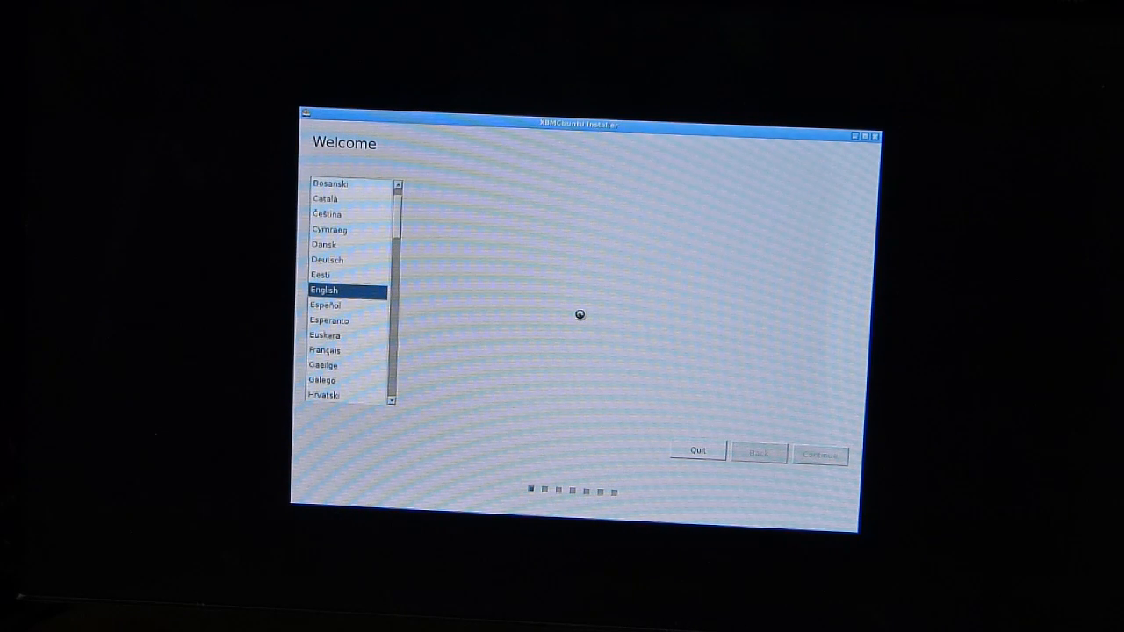
{"action": "left_click", "coordinate": [819, 454]}
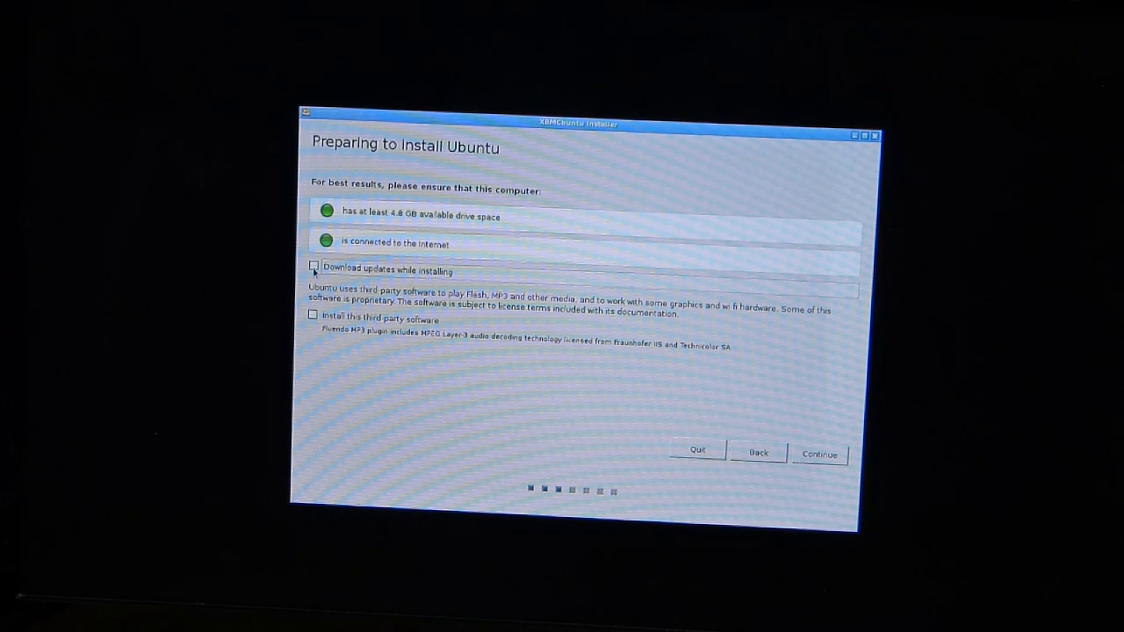
Tick 'Download updates while installing' and third-party software, then reach Installation type
{"action": "left_click", "coordinate": [313, 266]}
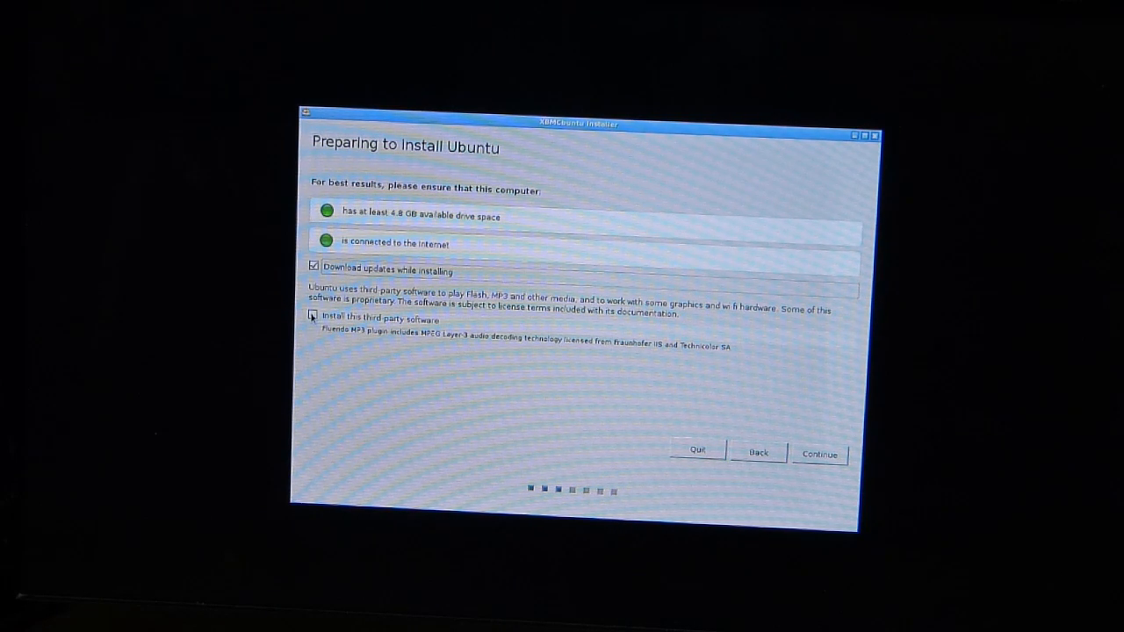
{"action": "left_click", "coordinate": [312, 314]}
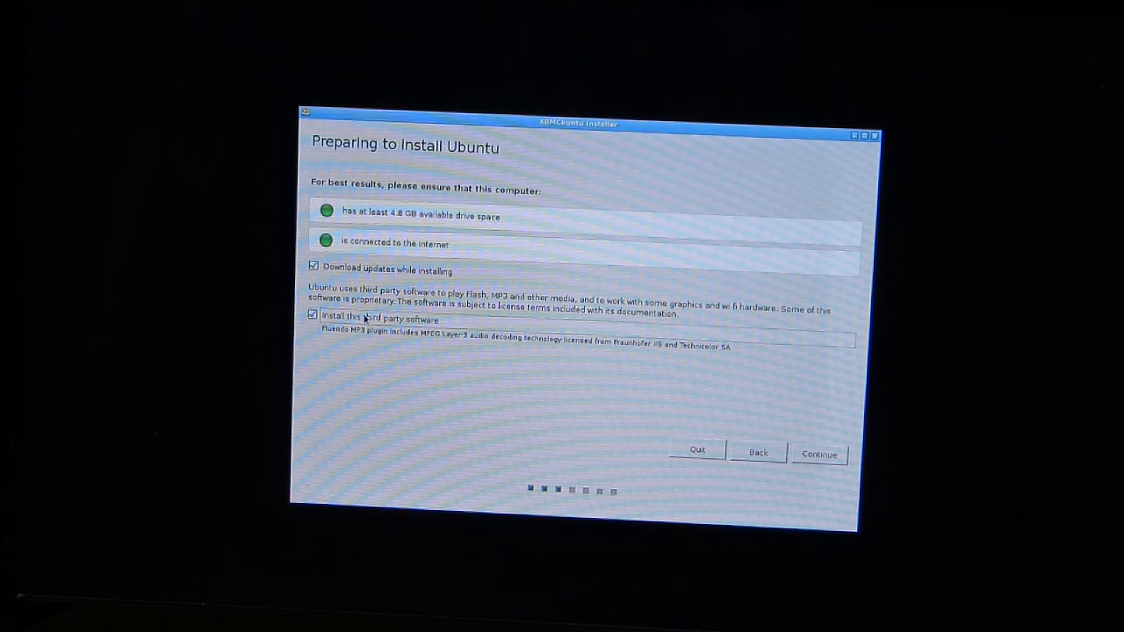
{"action": "left_click", "coordinate": [757, 454]}
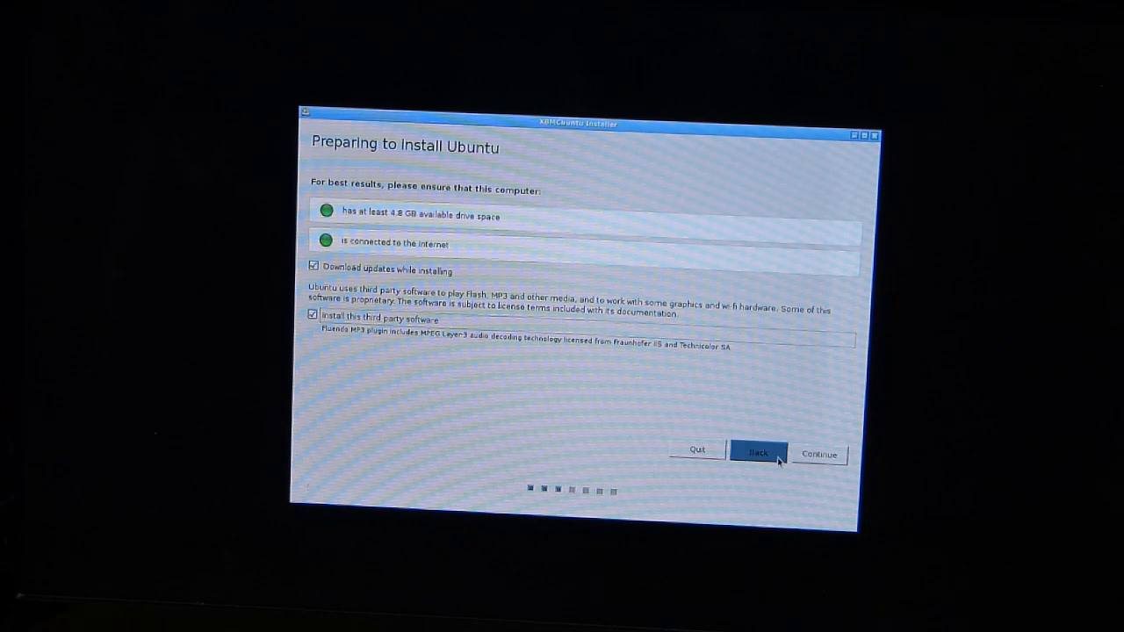
{"action": "mouse_move", "coordinate": [818, 455]}
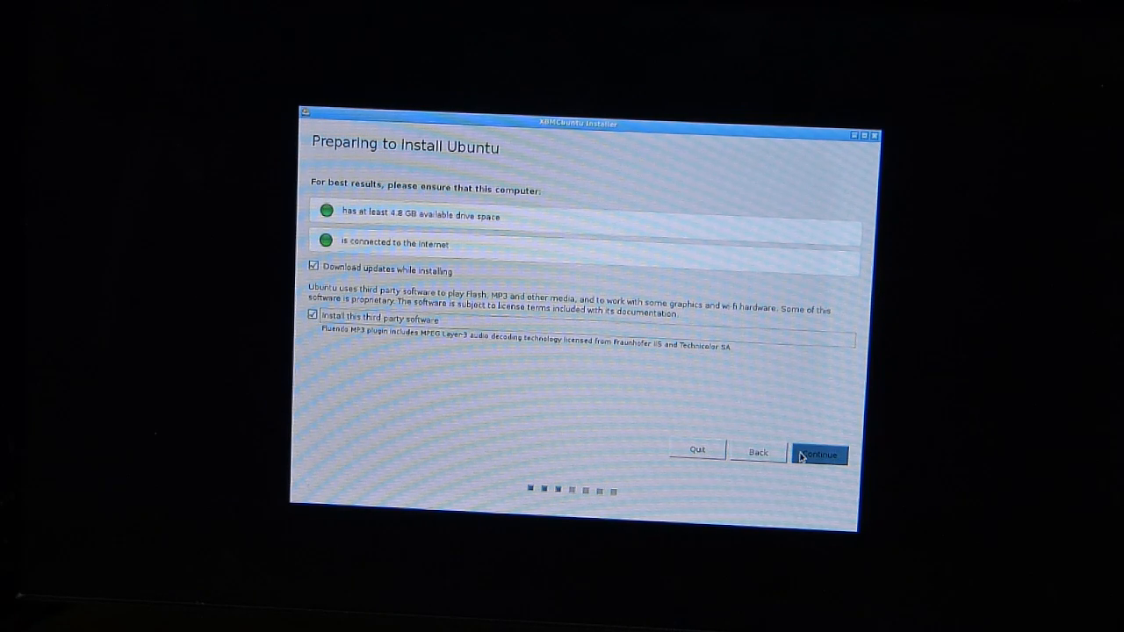
{"action": "left_click", "coordinate": [818, 454]}
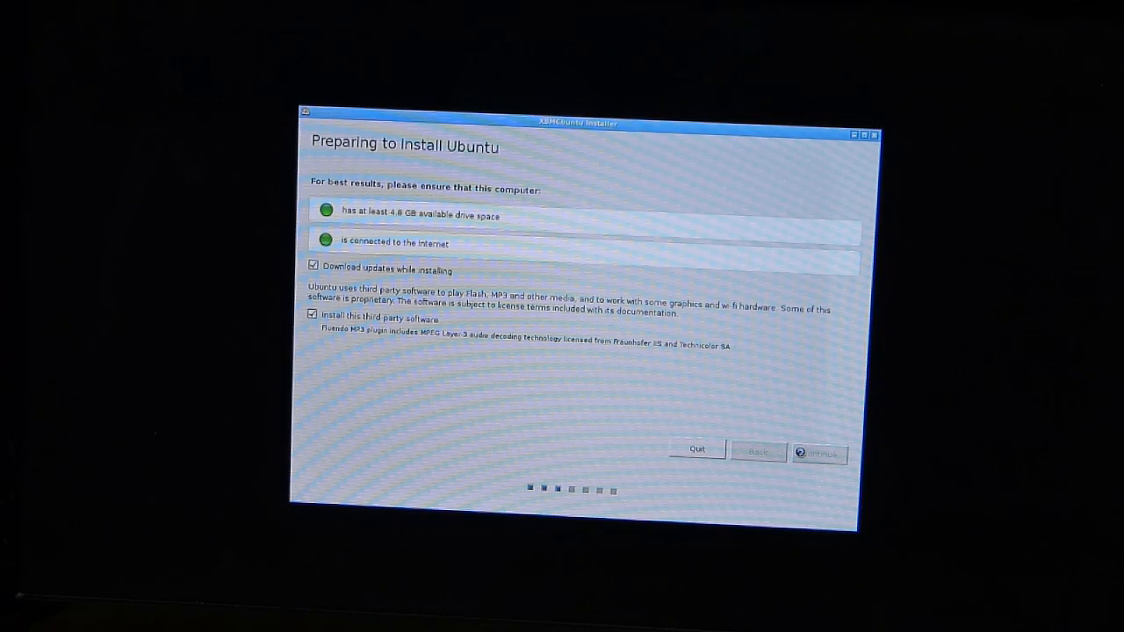
{"action": "left_click", "coordinate": [818, 454]}
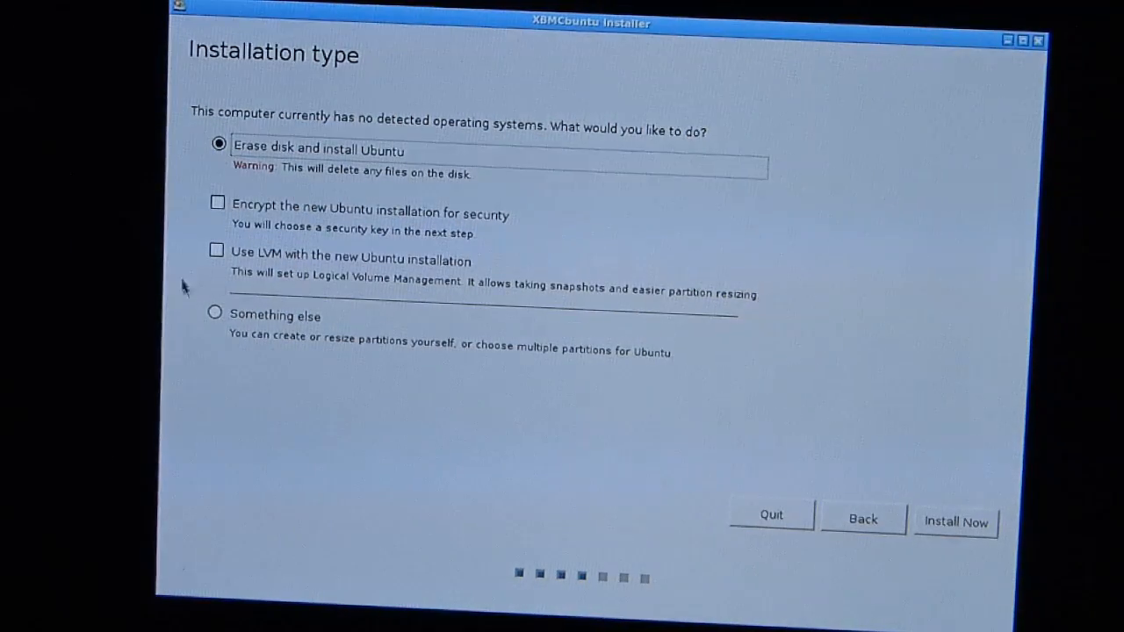
{"action": "left_click", "coordinate": [215, 314]}
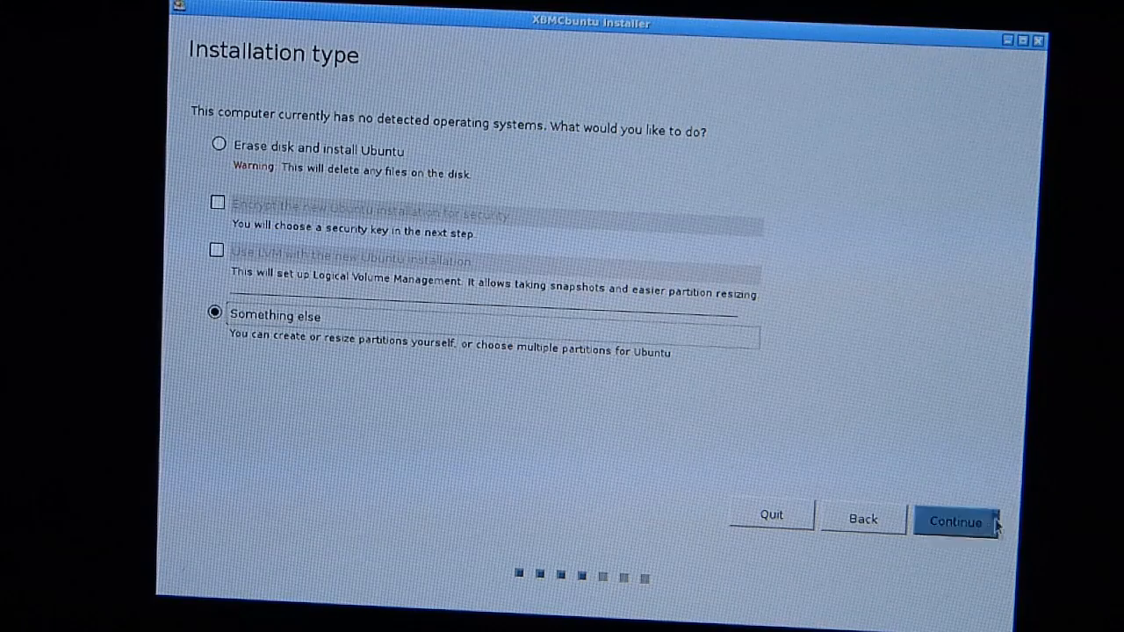
{"action": "left_click", "coordinate": [955, 521]}
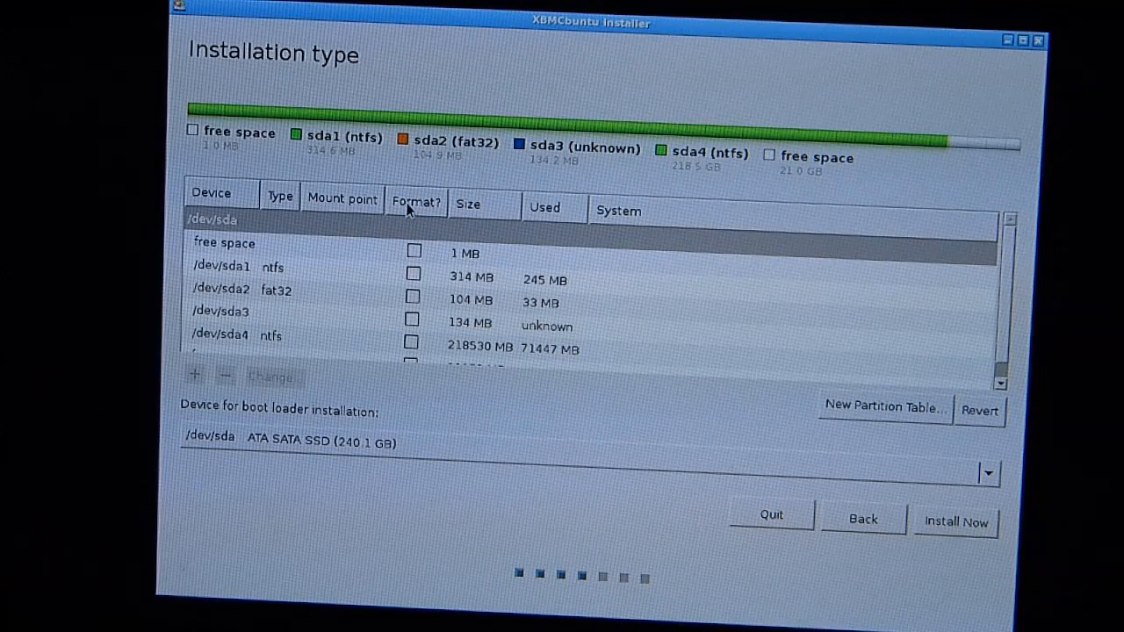
{"action": "mouse_move", "coordinate": [189, 332]}
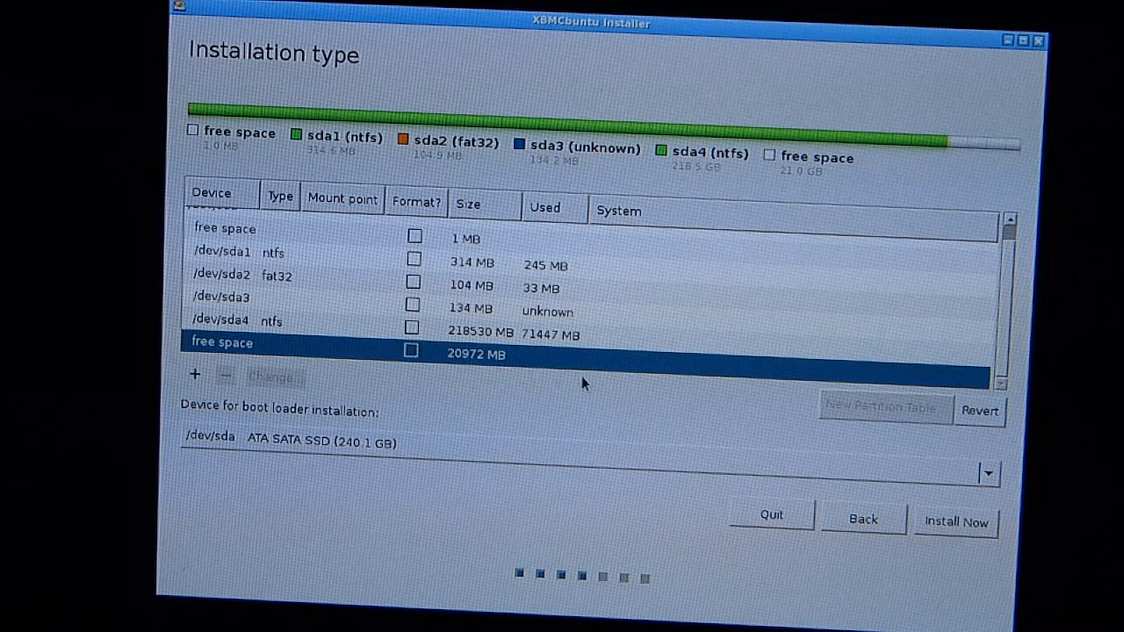
{"action": "mouse_move", "coordinate": [490, 274]}
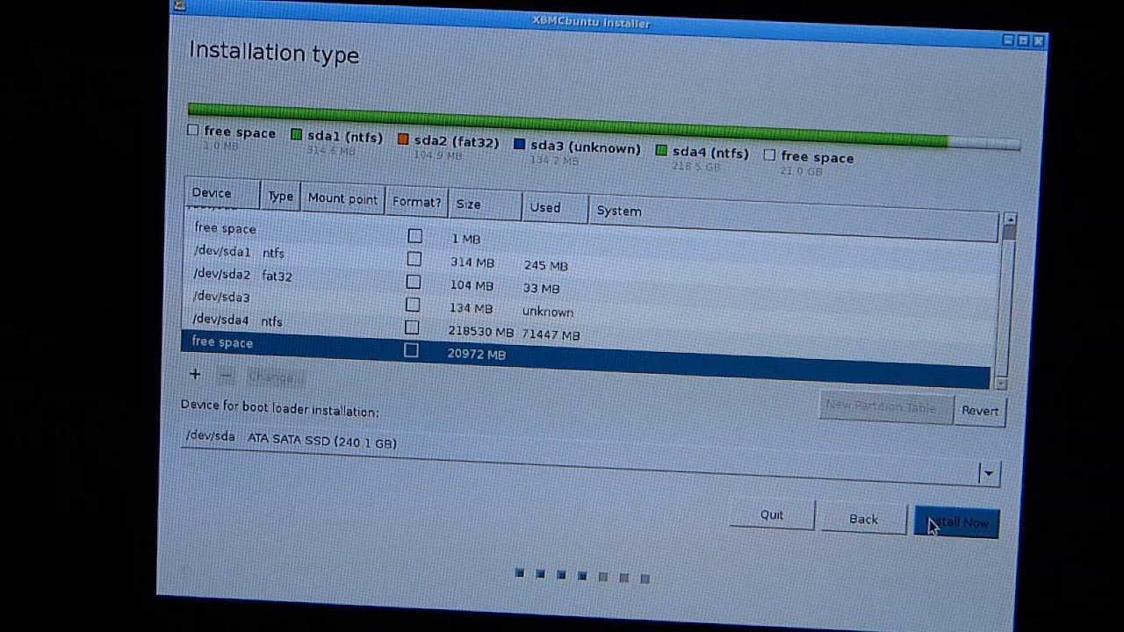
{"action": "mouse_move", "coordinate": [289, 234]}
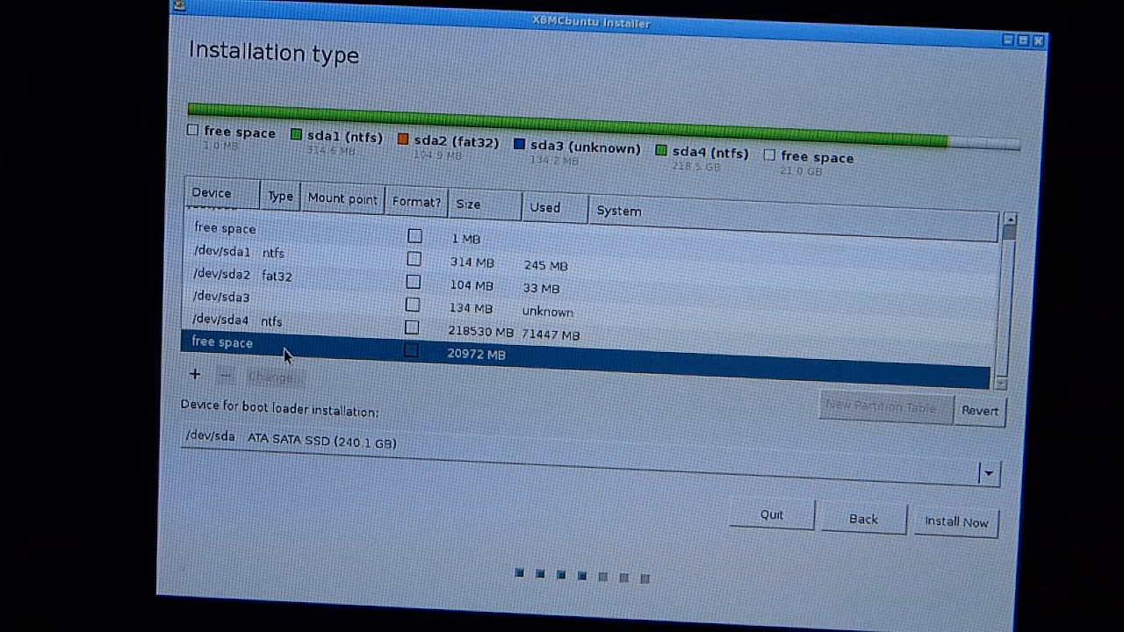
{"action": "mouse_move", "coordinate": [977, 614]}
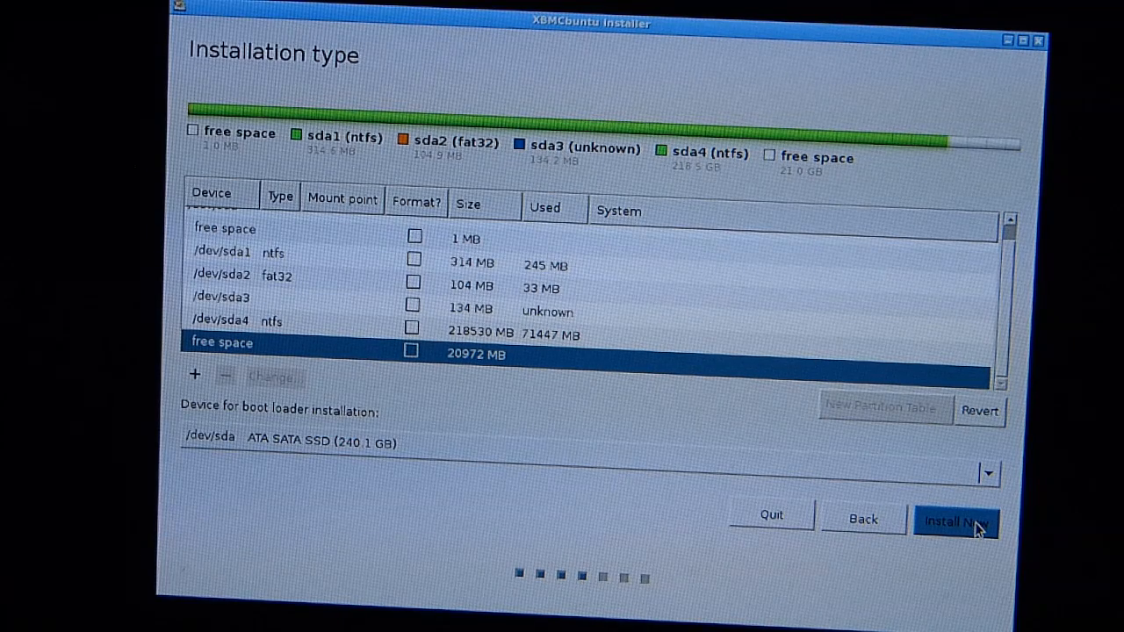
{"action": "left_click", "coordinate": [956, 522]}
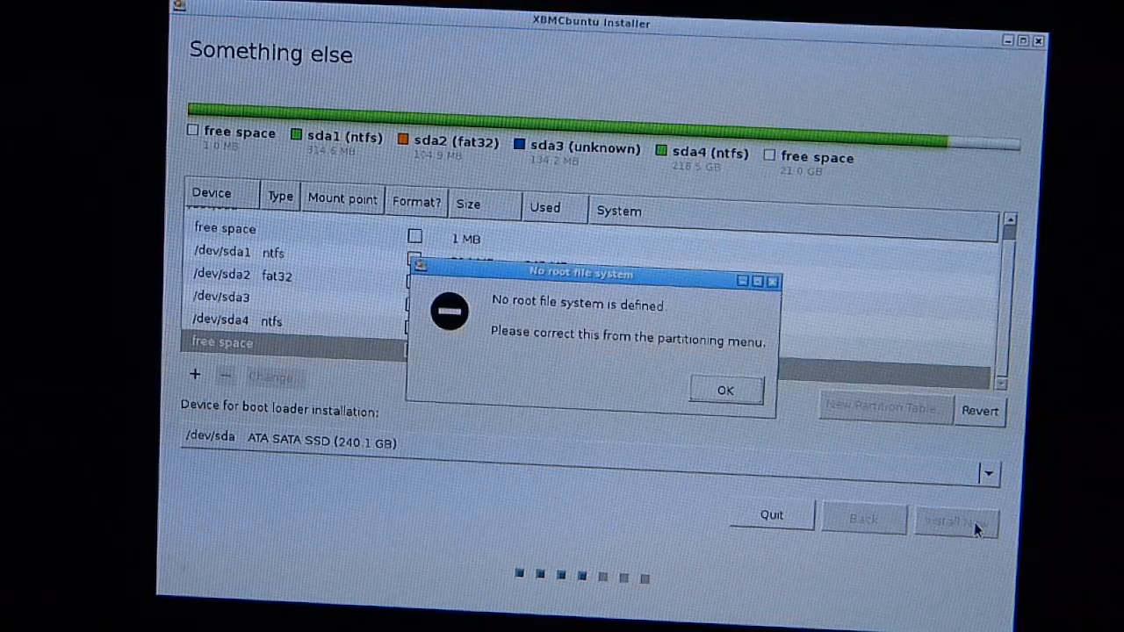
{"action": "mouse_move", "coordinate": [802, 339]}
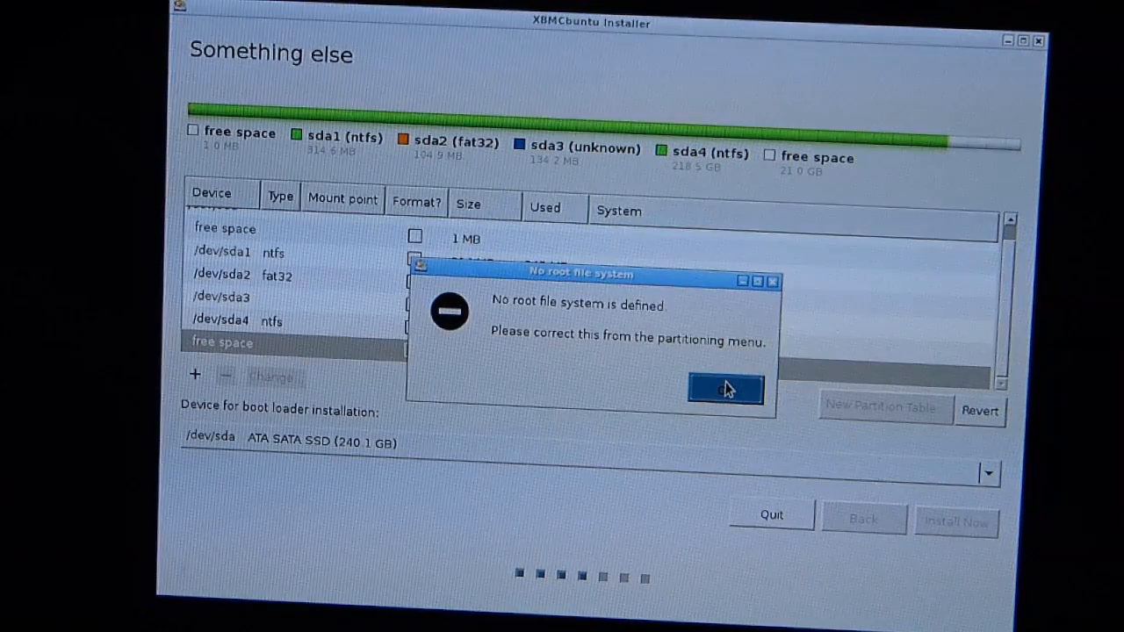
{"action": "left_click", "coordinate": [725, 388]}
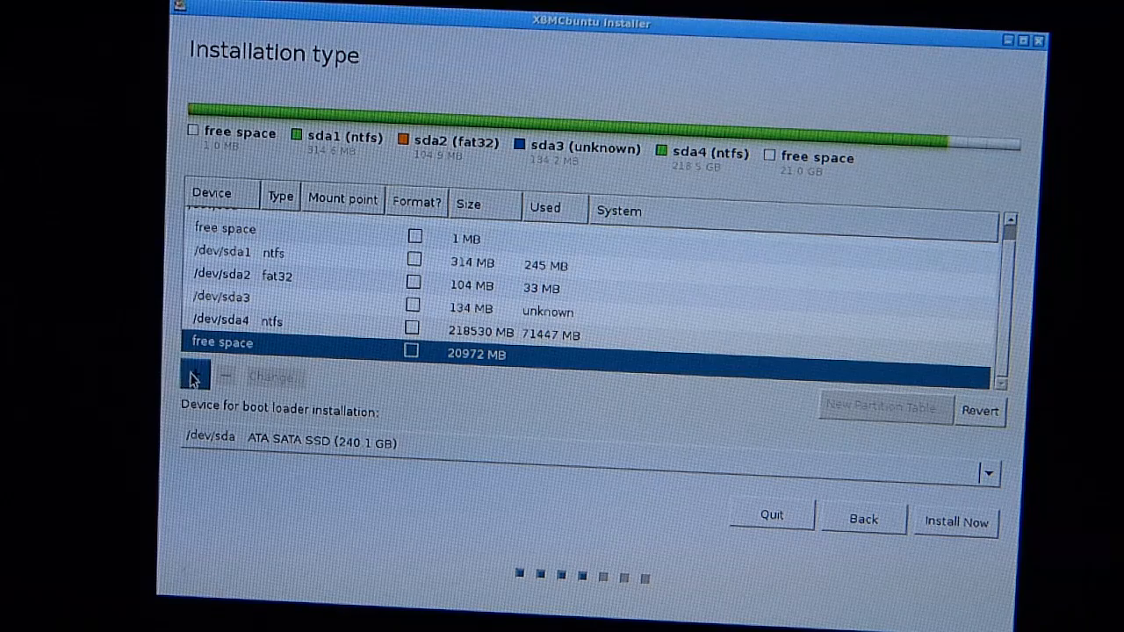
Create sda5, a 4999 MB ext4 partition mounted at /
{"action": "left_click", "coordinate": [194, 376]}
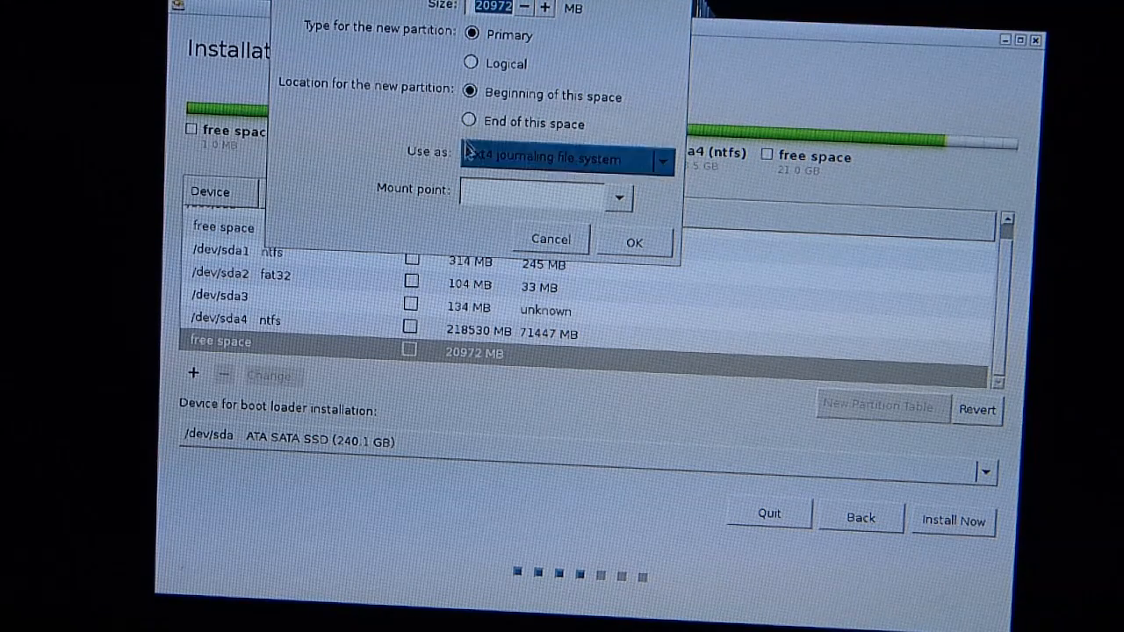
{"action": "left_click", "coordinate": [619, 196]}
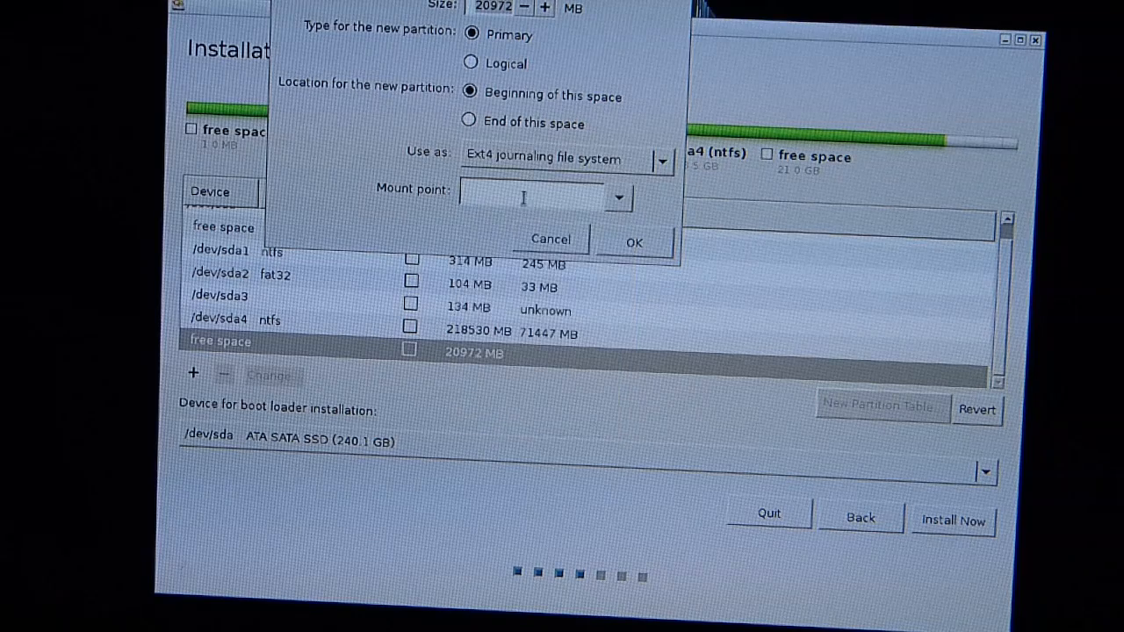
{"action": "left_click", "coordinate": [550, 239]}
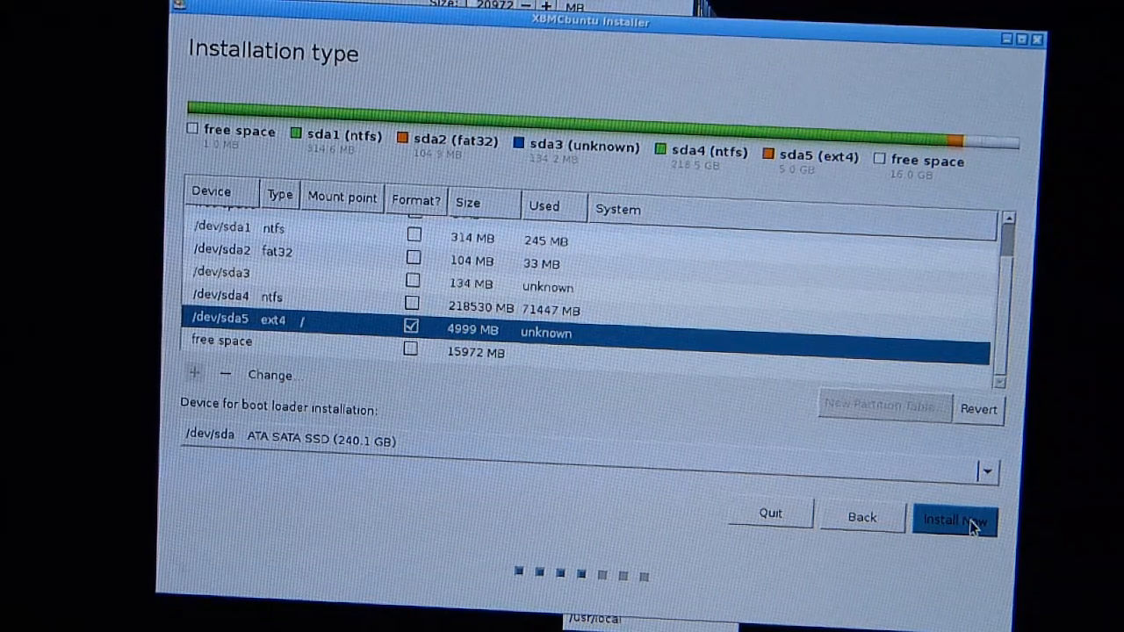
Try Install Now, then go back from the boot loader warning to partitioning
{"action": "left_click", "coordinate": [955, 518]}
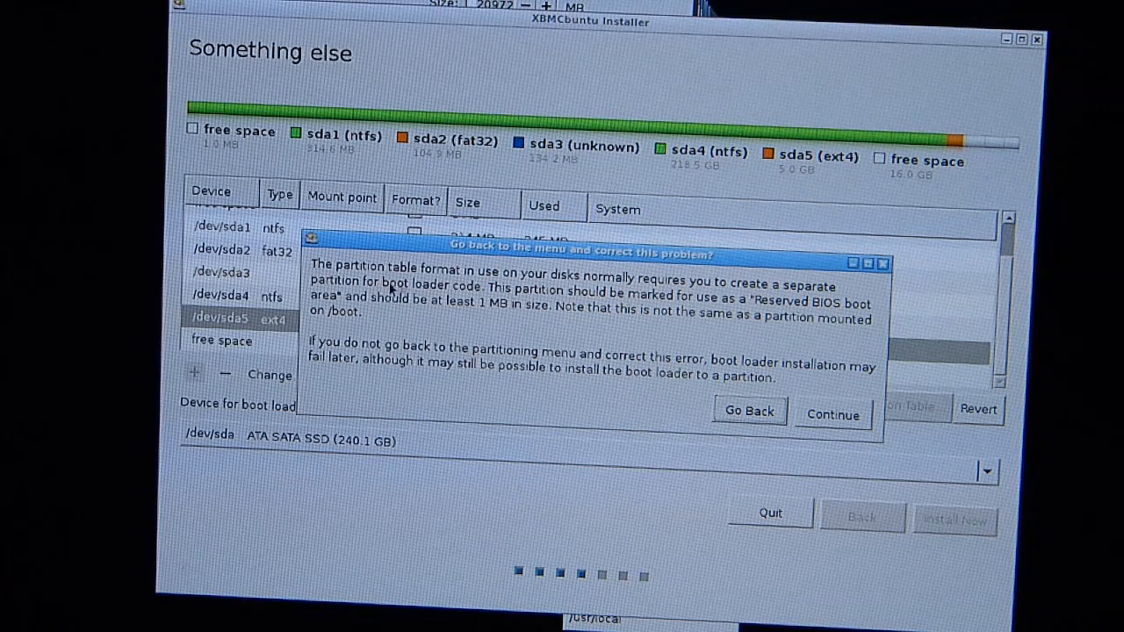
{"action": "mouse_move", "coordinate": [771, 312]}
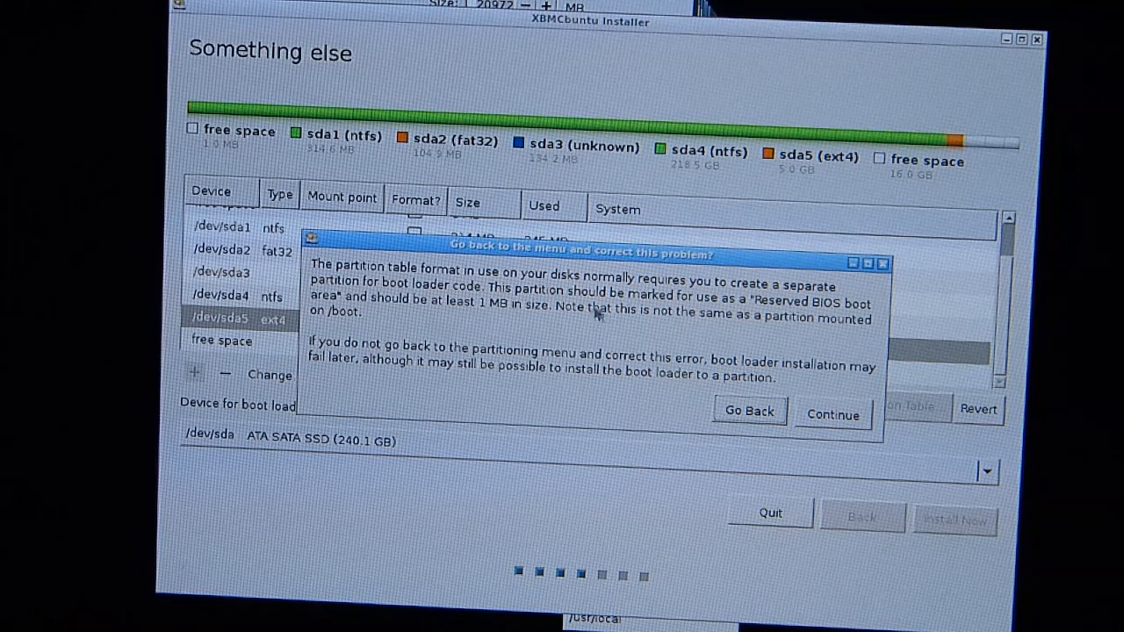
{"action": "mouse_move", "coordinate": [619, 356]}
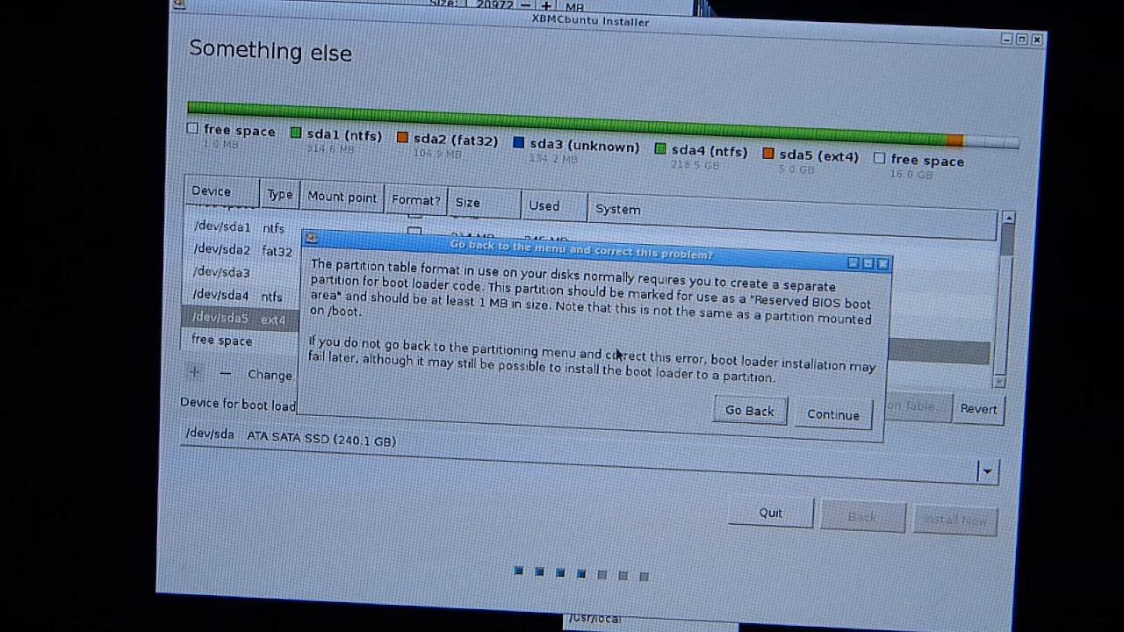
{"action": "mouse_move", "coordinate": [646, 356]}
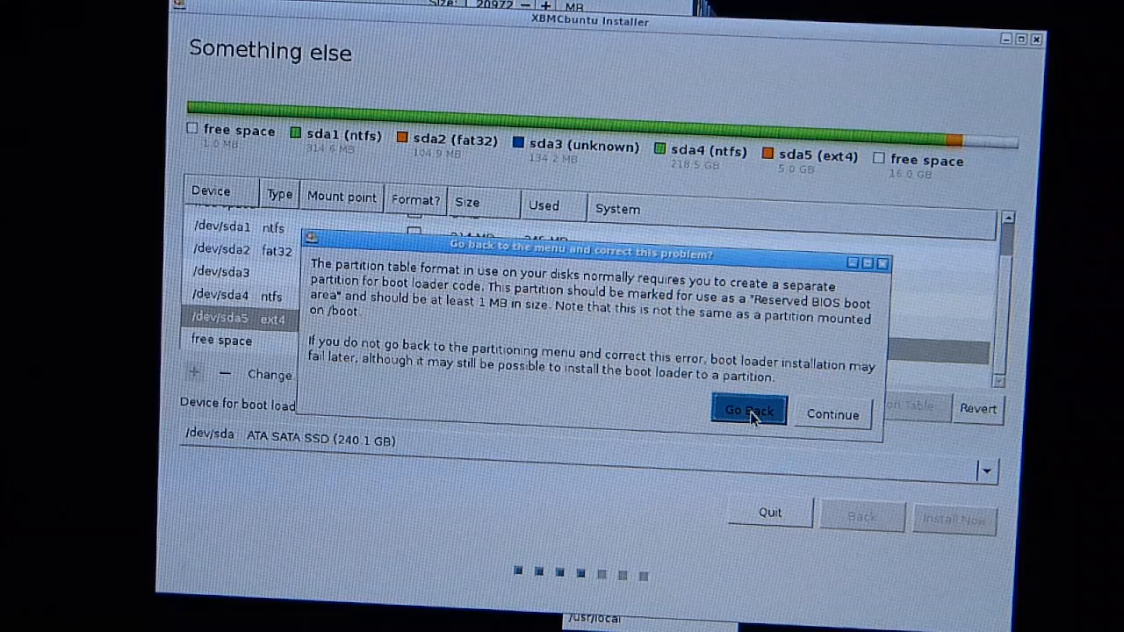
{"action": "left_click", "coordinate": [749, 413]}
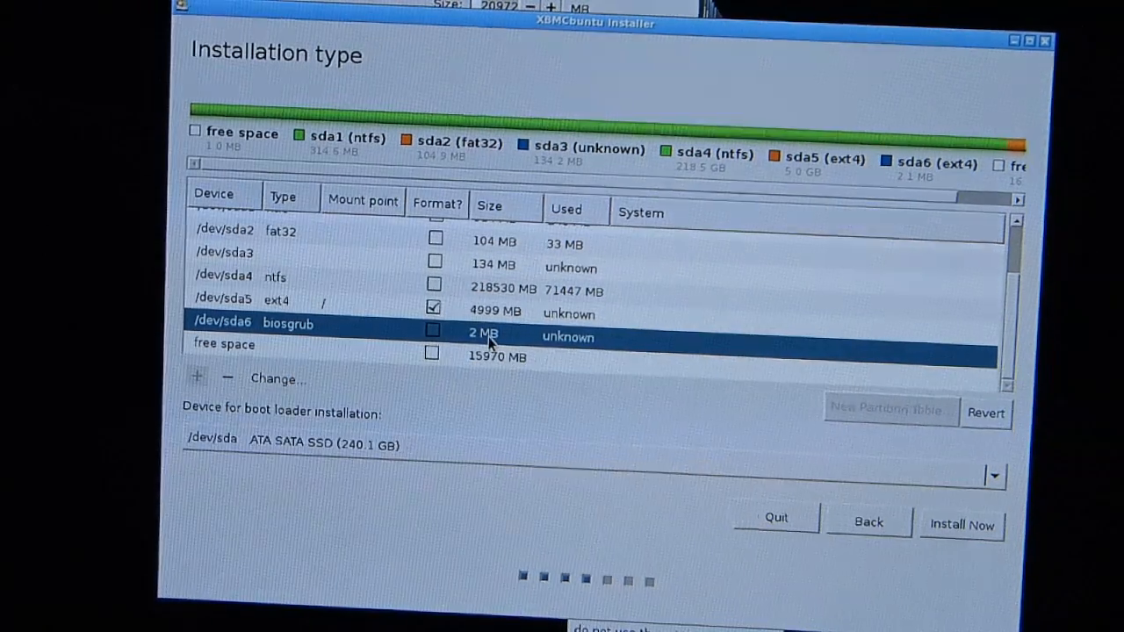
Add sda7 as a 4000 MB swap area and scroll the partition table
{"action": "left_click", "coordinate": [960, 524]}
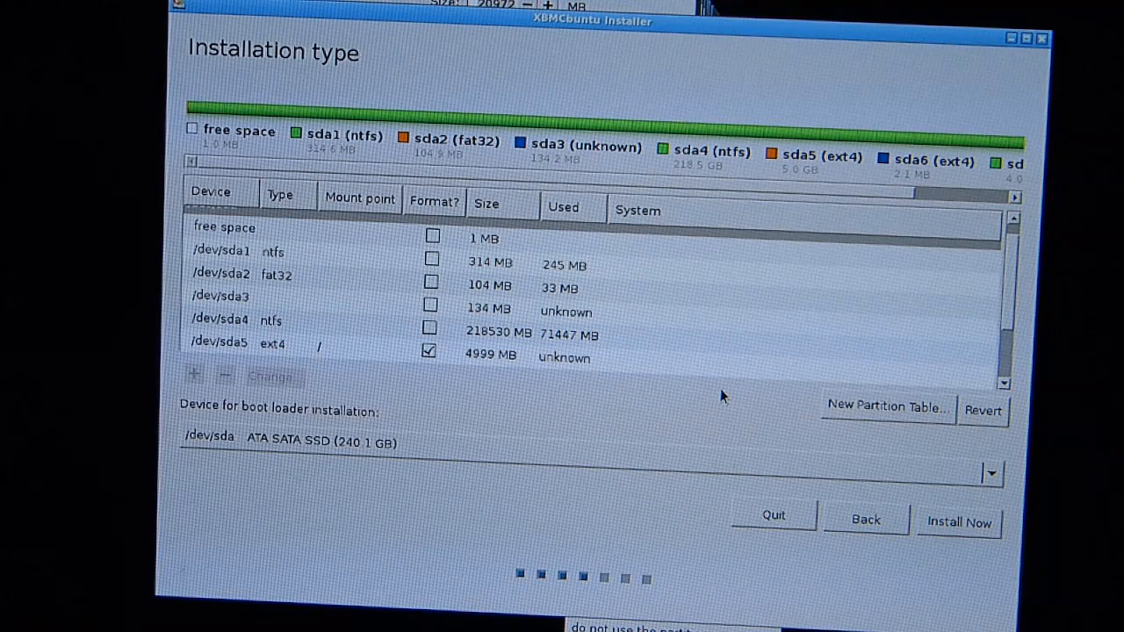
{"action": "mouse_move", "coordinate": [614, 296]}
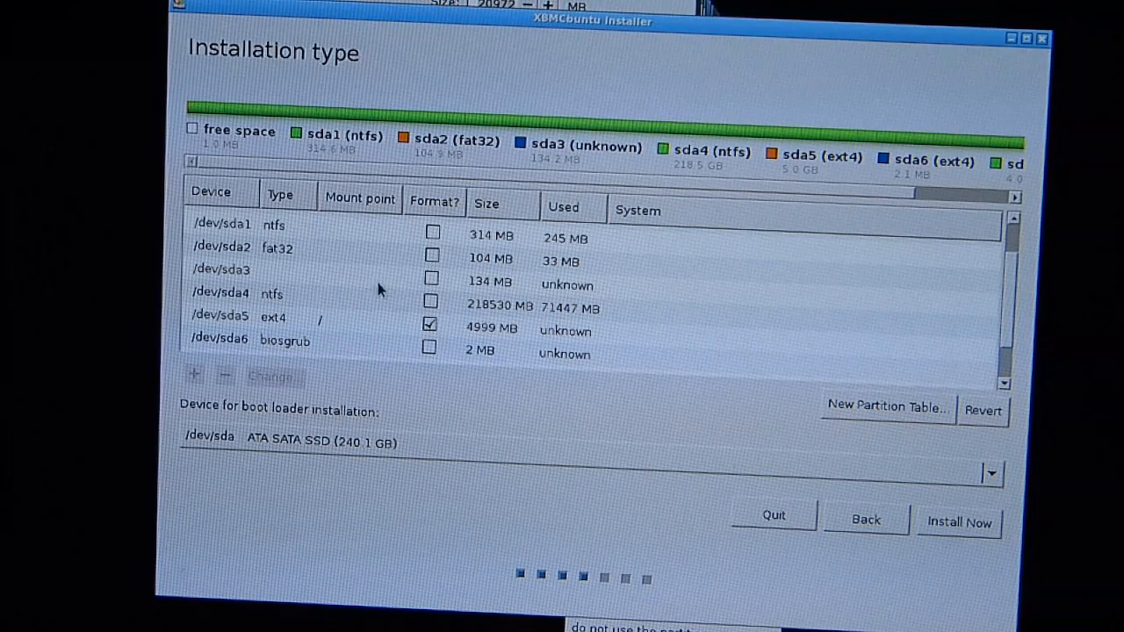
{"action": "scroll", "scroll_direction": "down", "scroll_amount": 3}
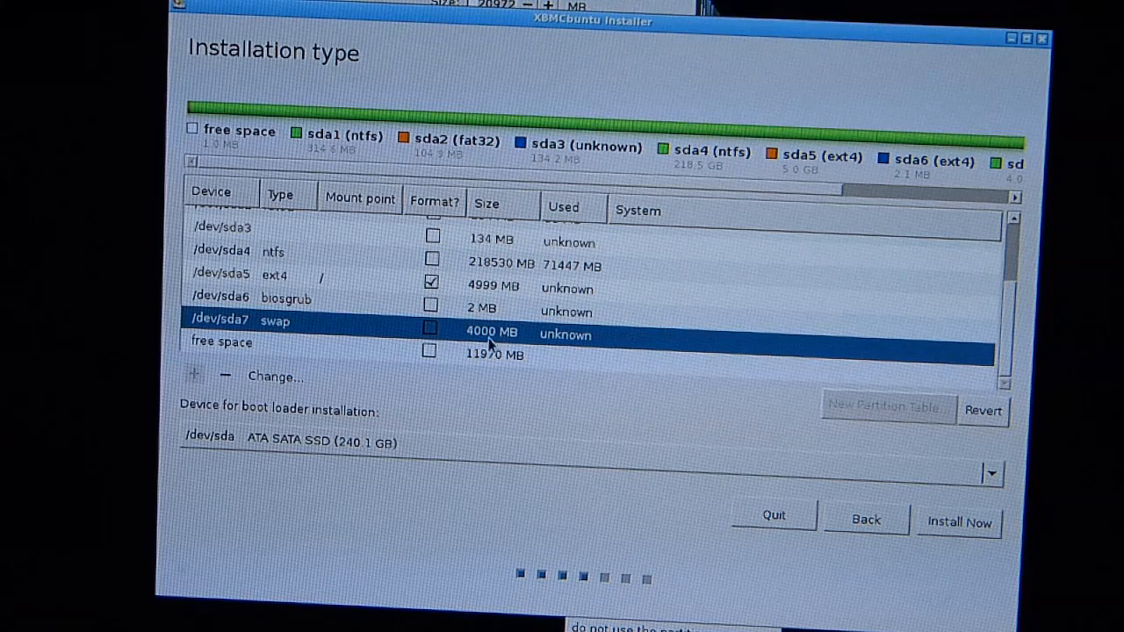
Fill in an 11970 MB ext4 partition mounted at /home and close the dialog
{"action": "left_click", "coordinate": [195, 376]}
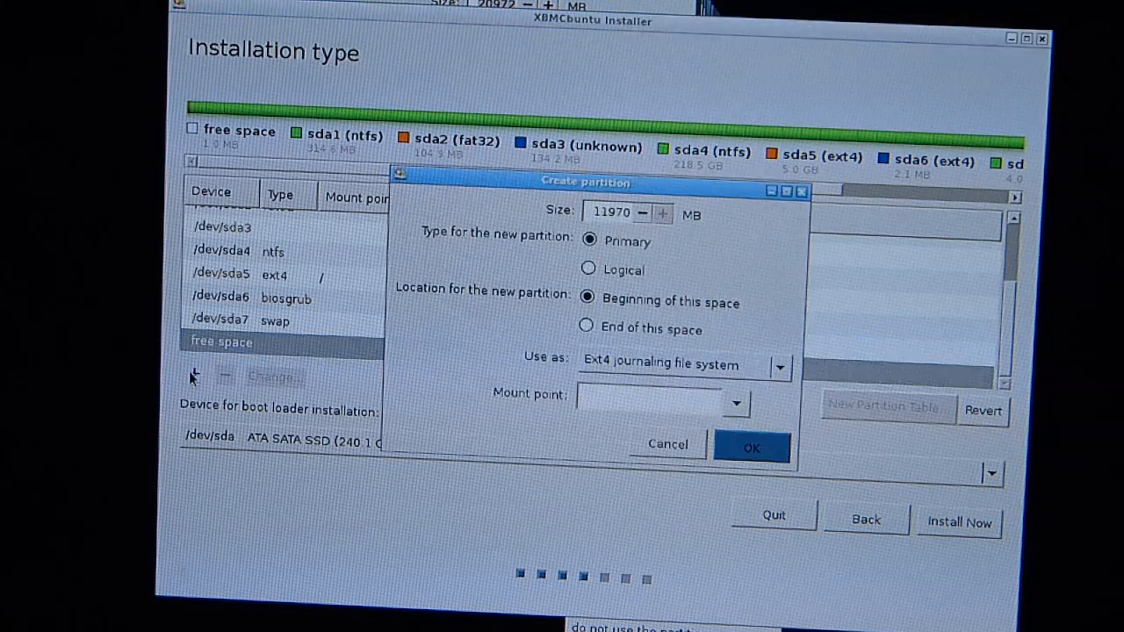
{"action": "left_click", "coordinate": [736, 403]}
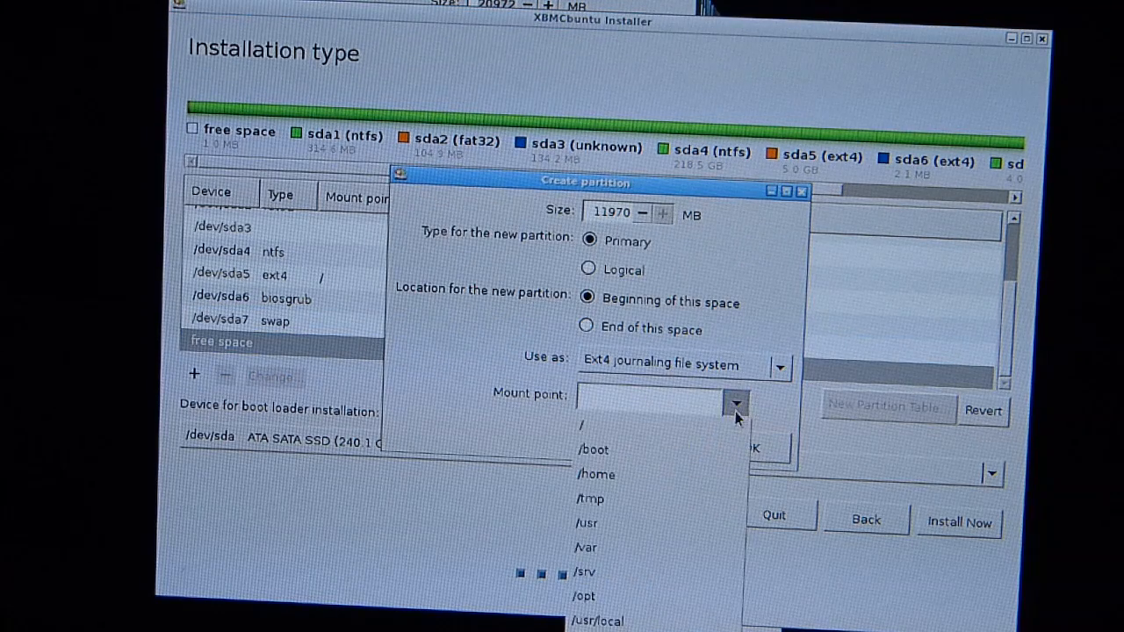
{"action": "left_click", "coordinate": [593, 449]}
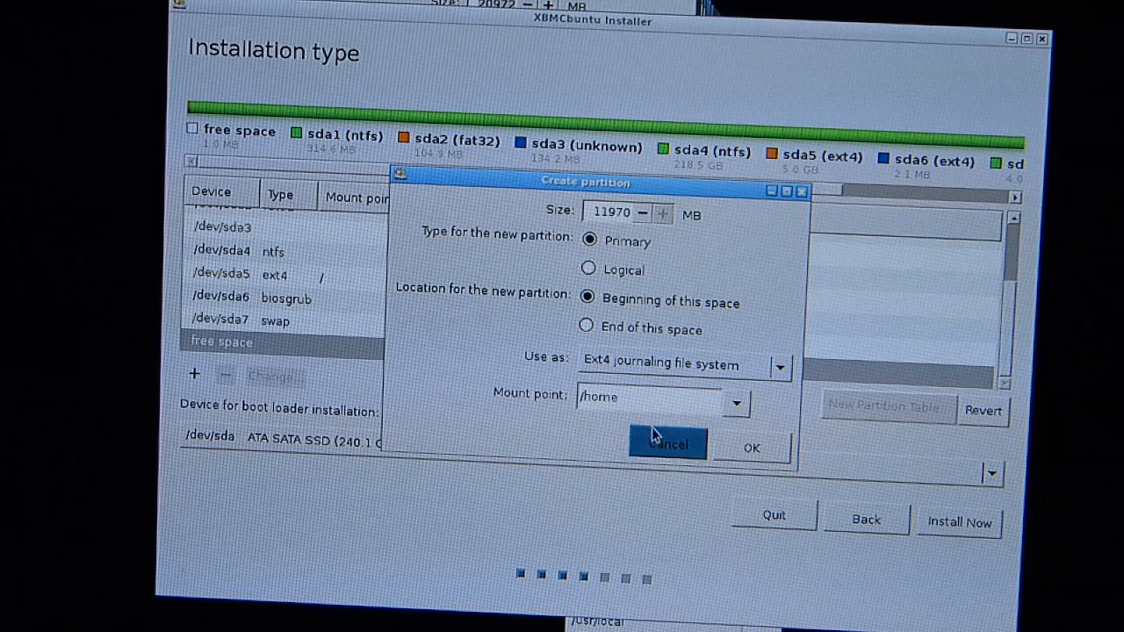
{"action": "left_click", "coordinate": [666, 445]}
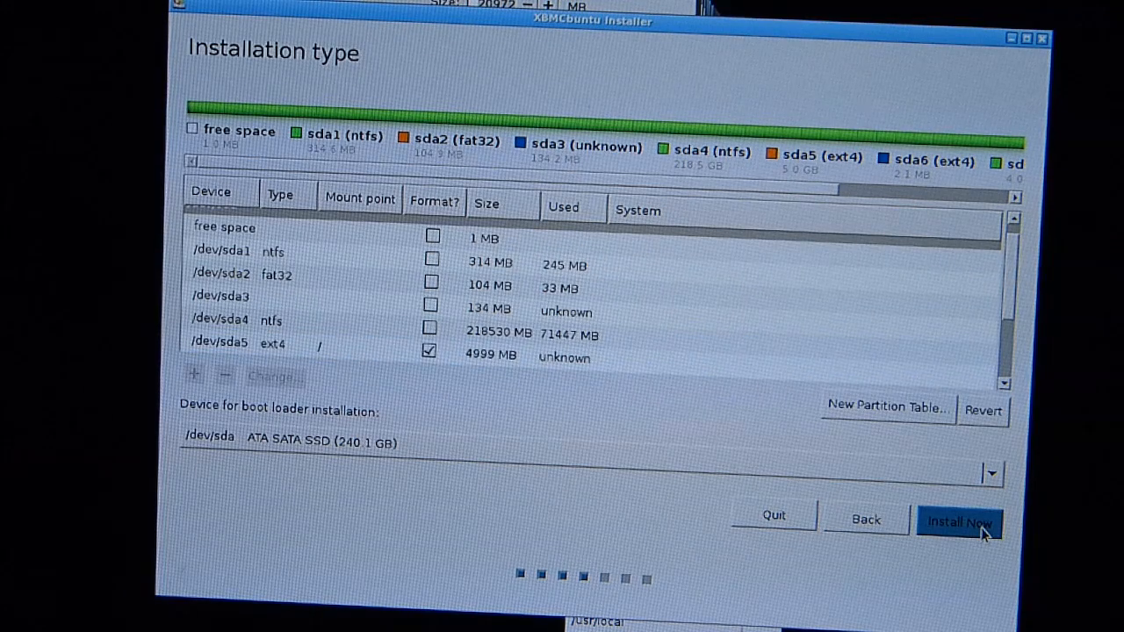
Confirm the partition changes and proceed to the 'Where are you?' location page
{"action": "left_click", "coordinate": [959, 523]}
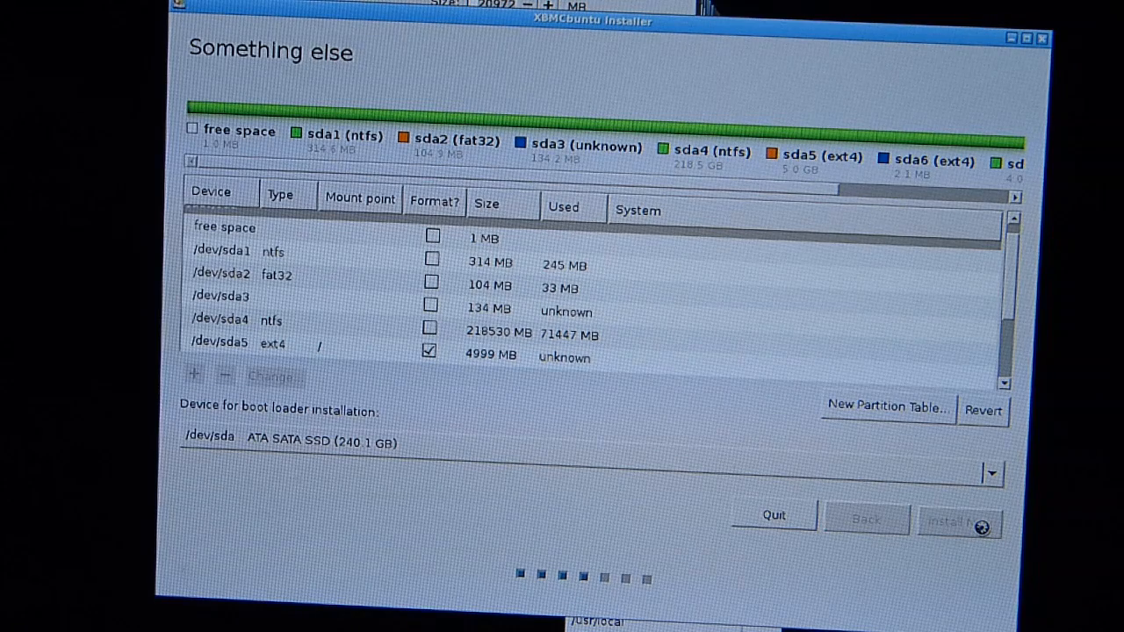
{"action": "left_click", "coordinate": [772, 515]}
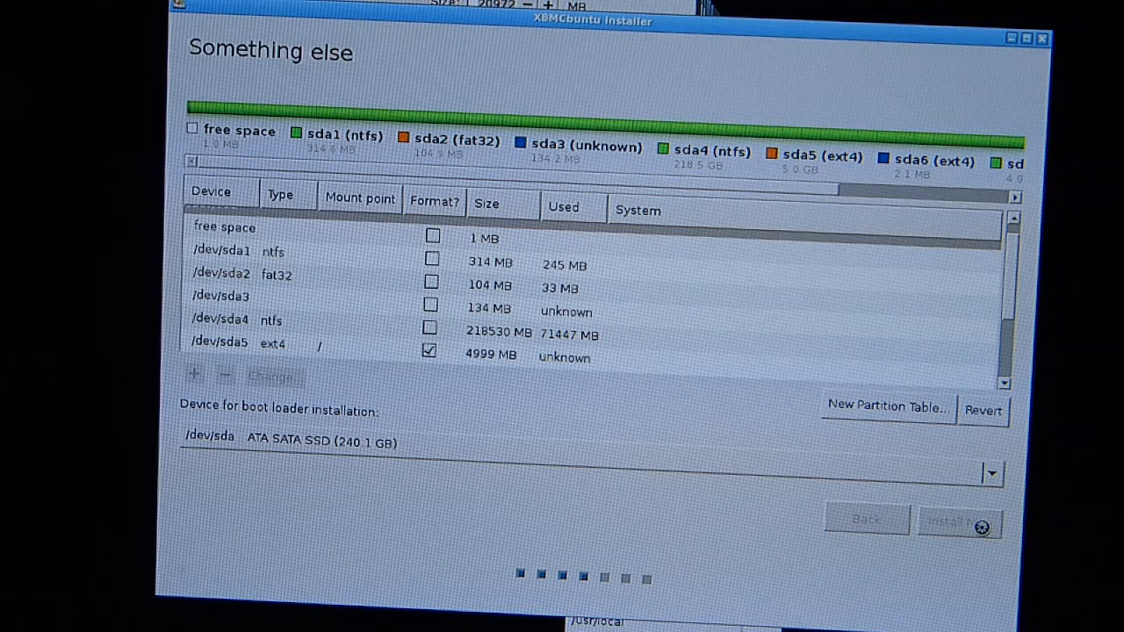
{"action": "left_click", "coordinate": [950, 525]}
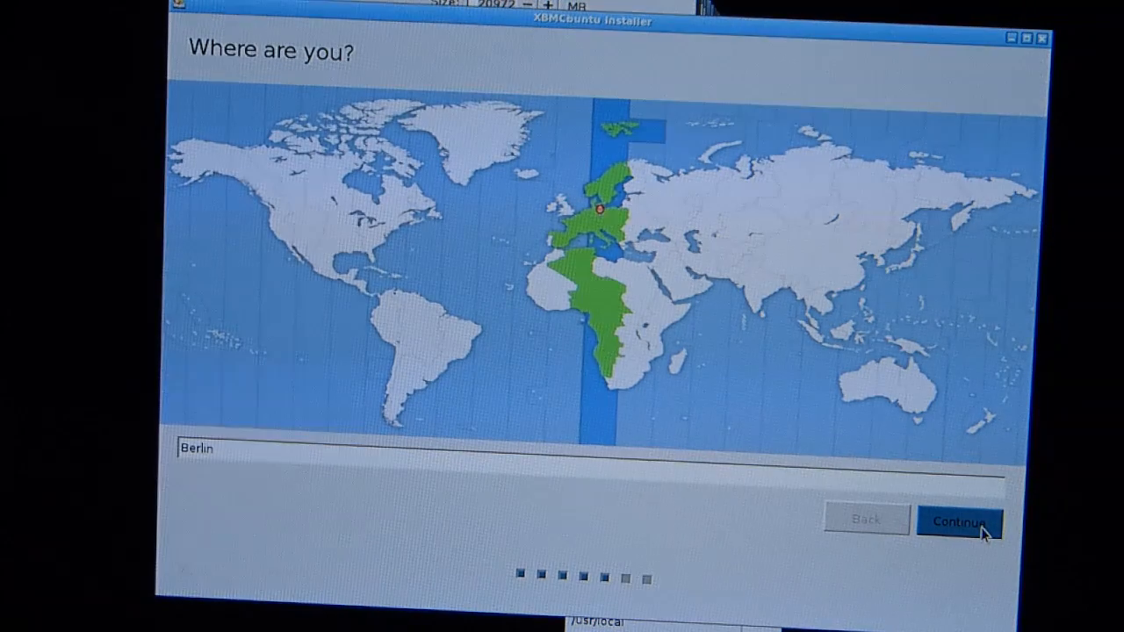
Continue past the Berlin location and English (US) keyboard pages to the account form
{"action": "left_click", "coordinate": [958, 520]}
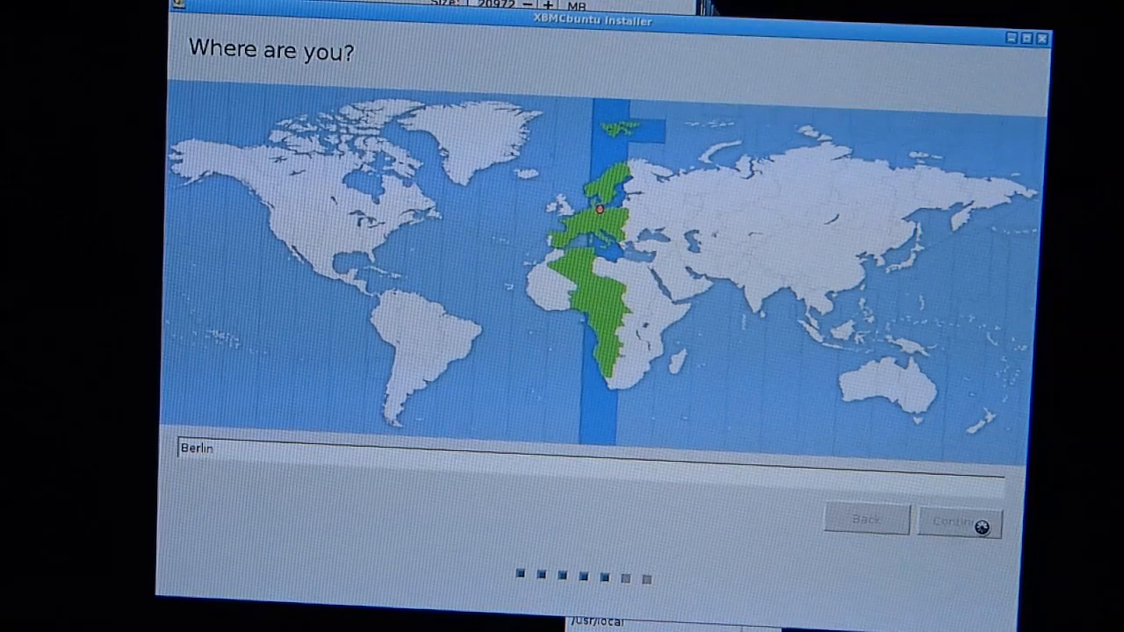
{"action": "left_click", "coordinate": [951, 523]}
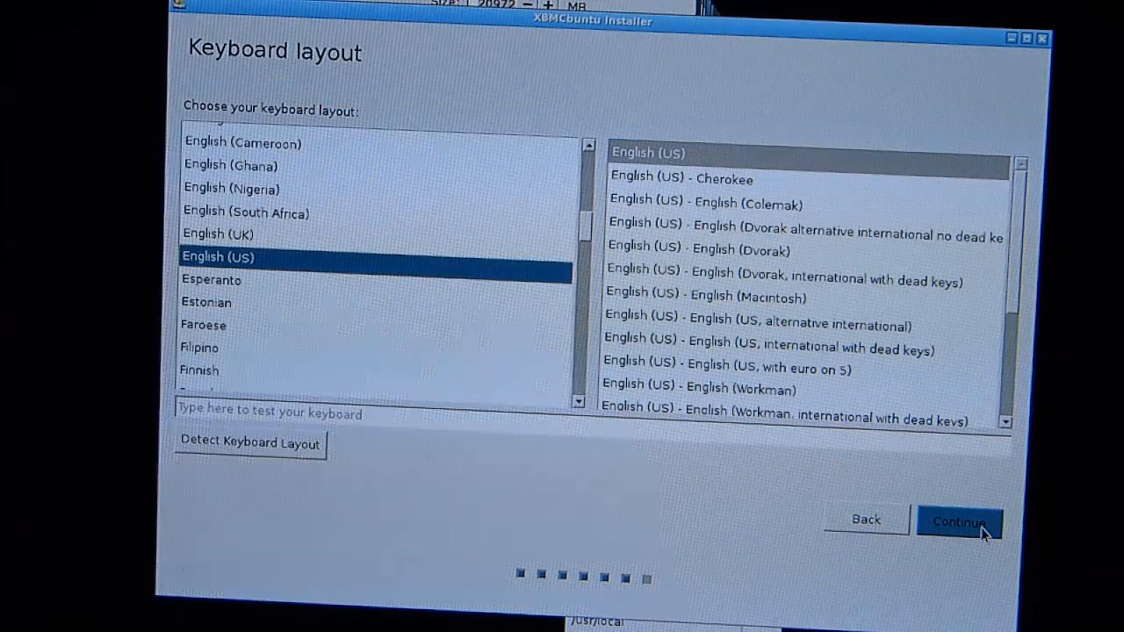
{"action": "left_click", "coordinate": [959, 521]}
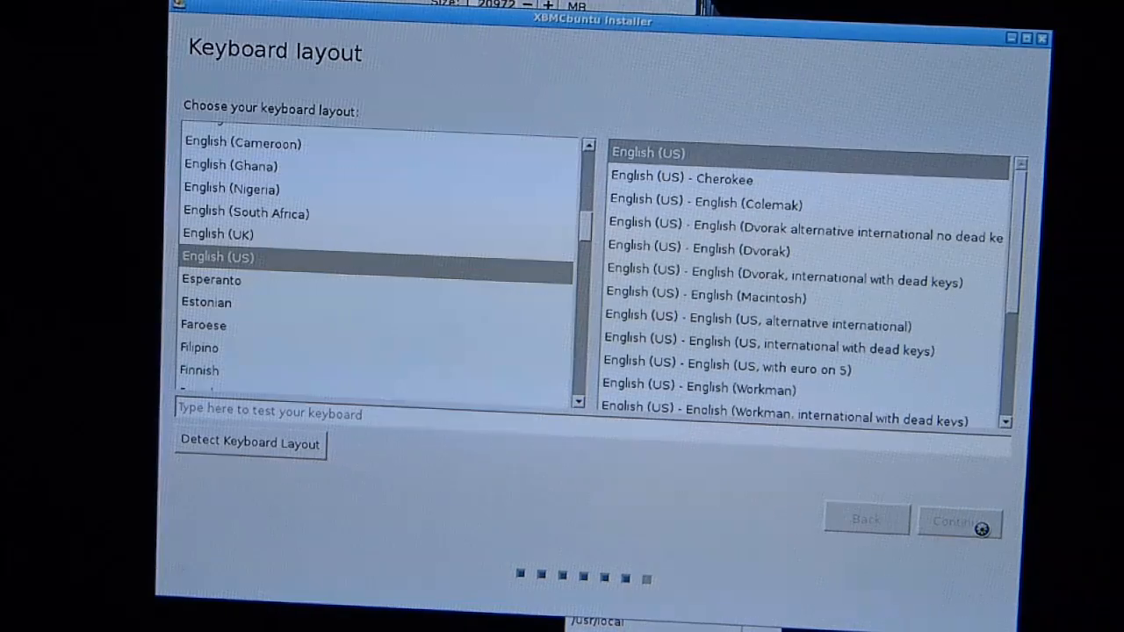
{"action": "left_click", "coordinate": [960, 520]}
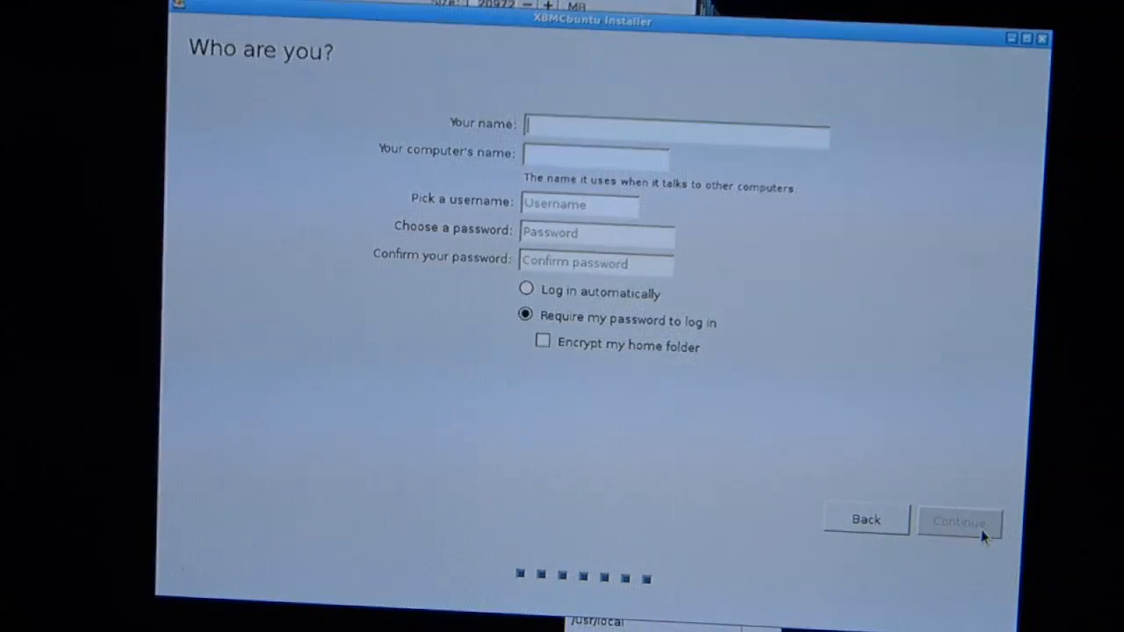
Create account 'steve' on computer 'xbmcbrat' with a confirmed password and submit it
{"action": "type", "text": "steve"}
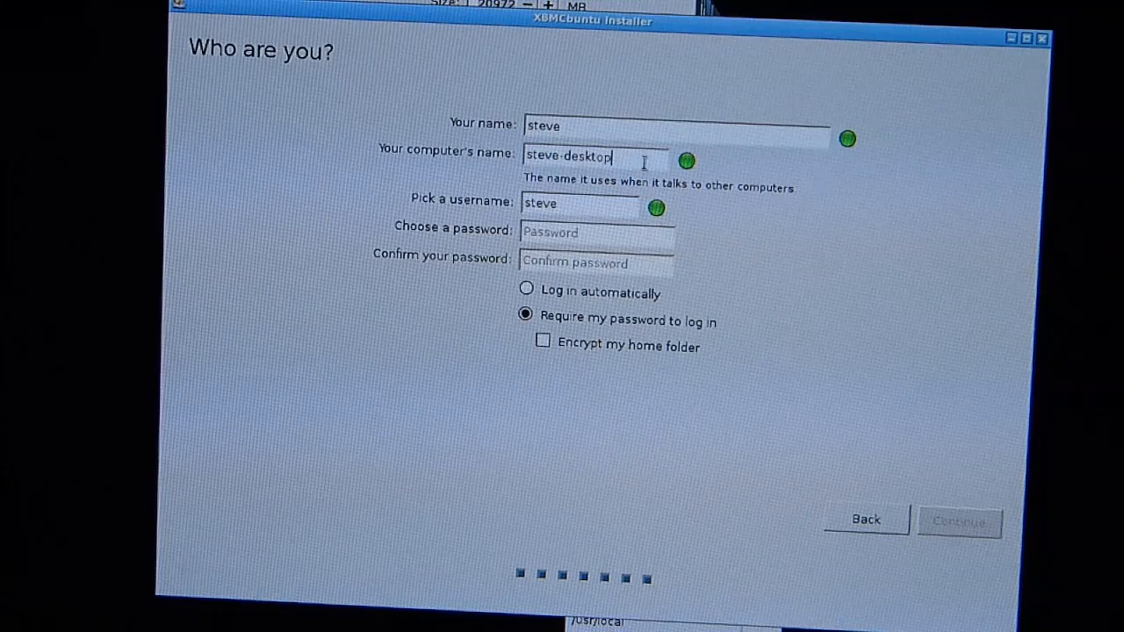
{"action": "type", "text": "xbm"}
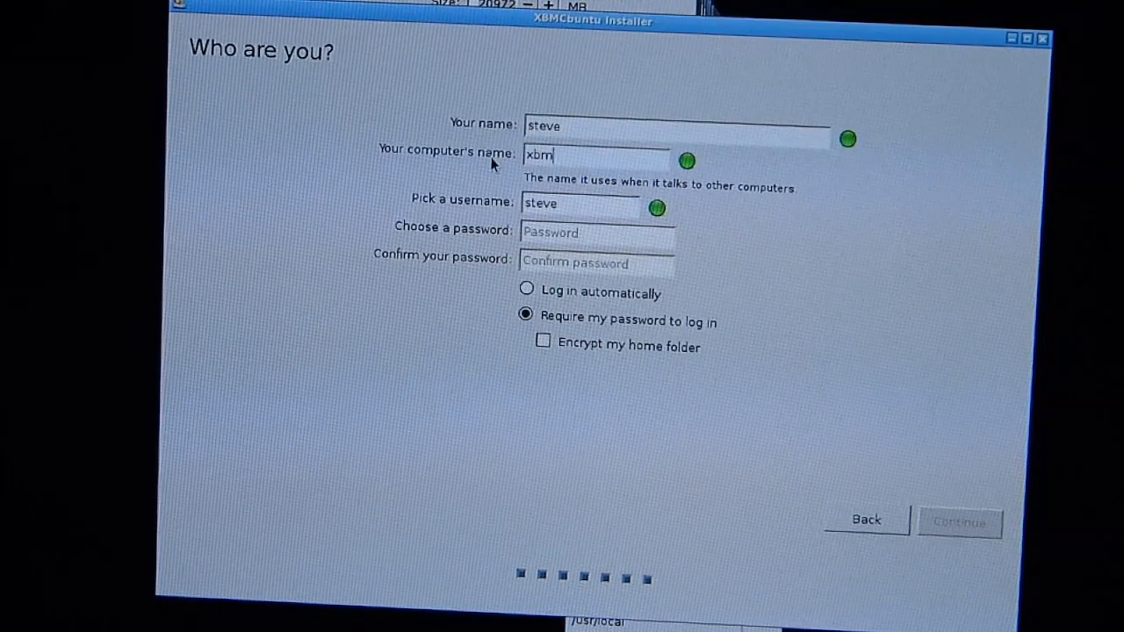
{"action": "type", "text": "cbrat"}
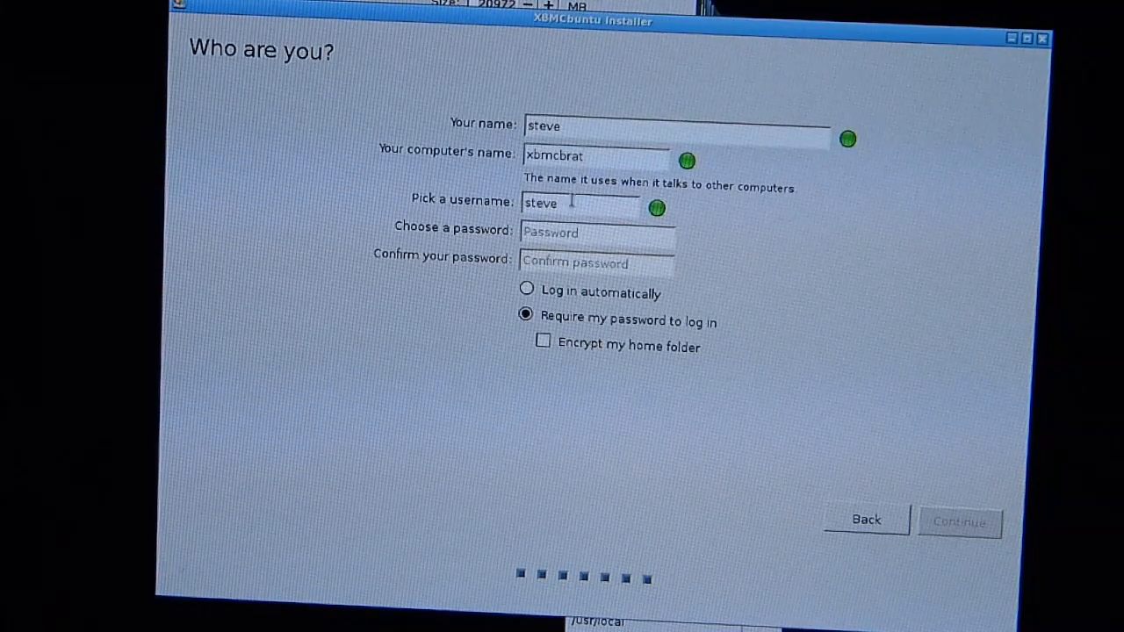
{"action": "left_click", "coordinate": [576, 234]}
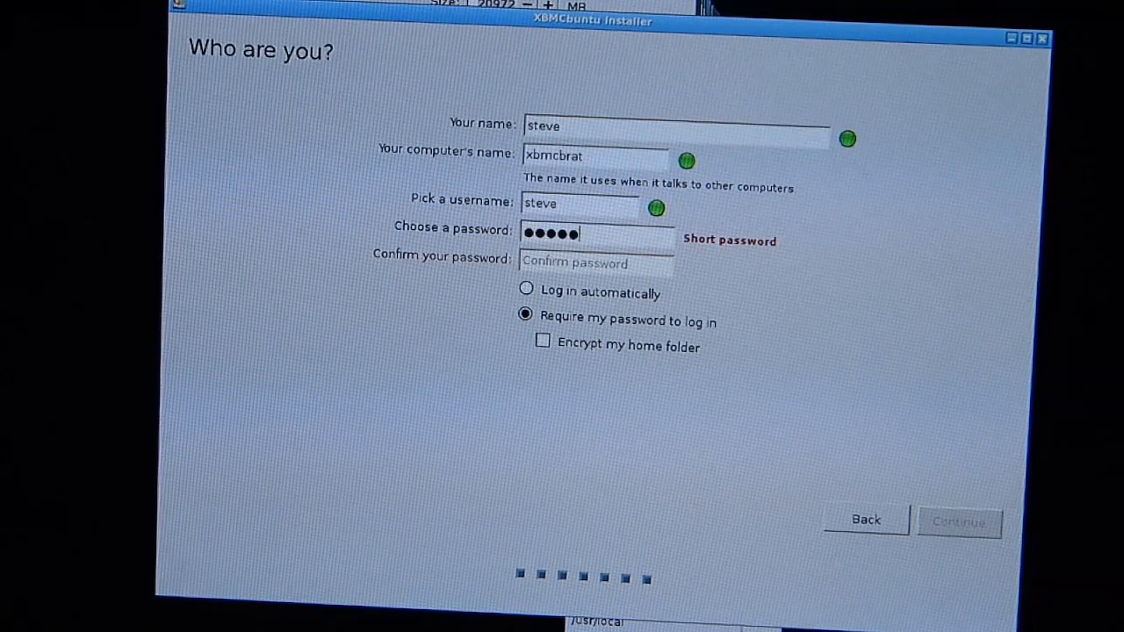
{"action": "key", "text": "backspace"}
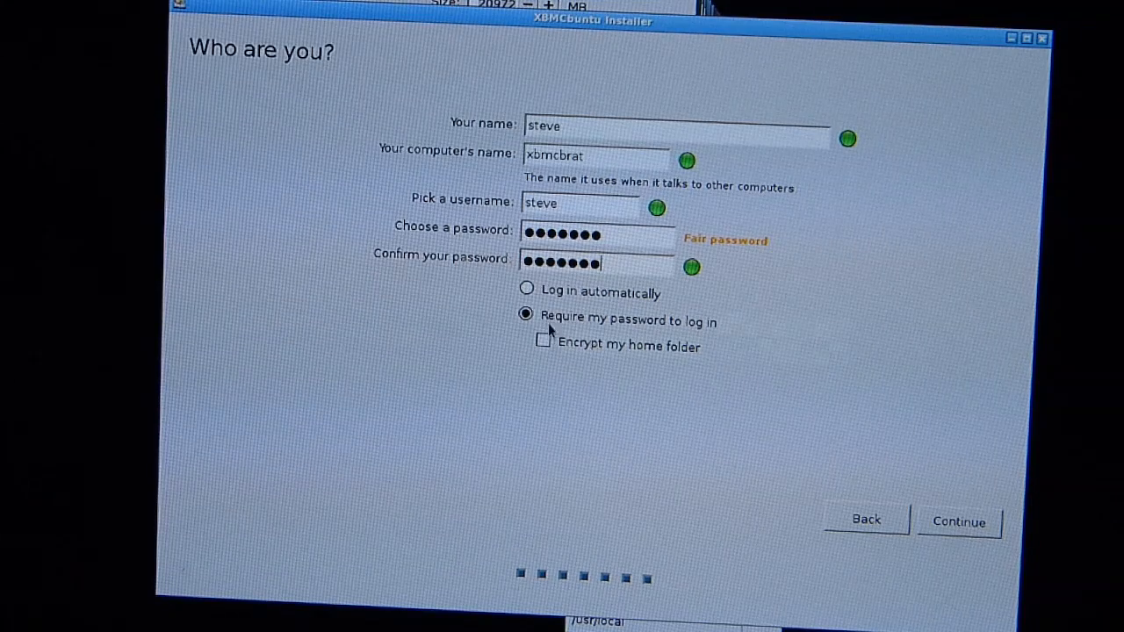
{"action": "left_click", "coordinate": [958, 522]}
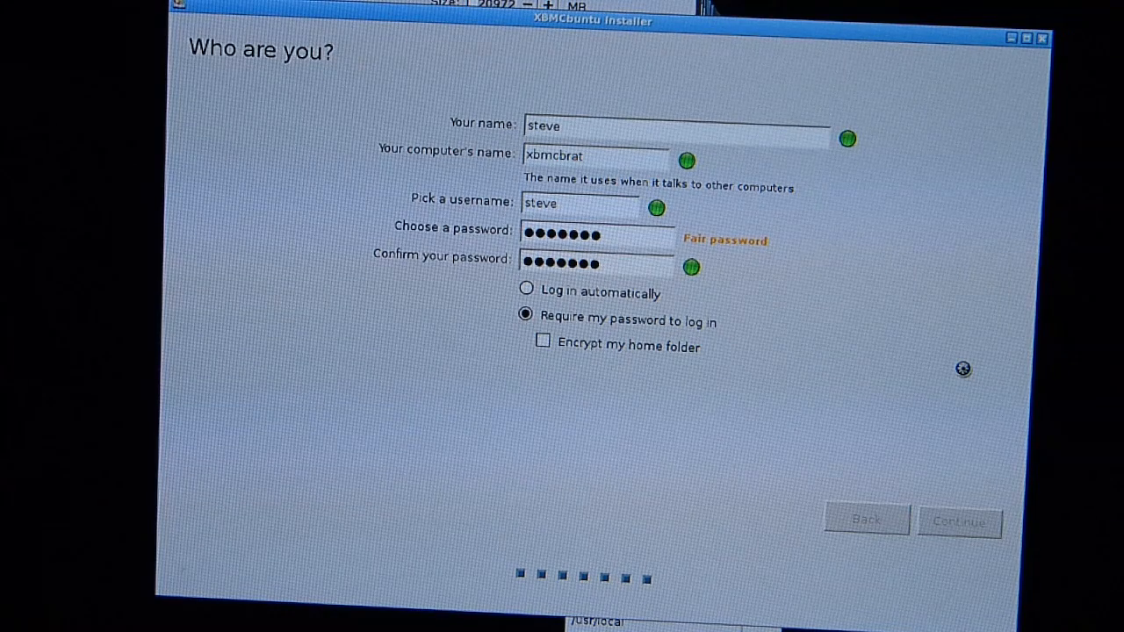
{"action": "left_click", "coordinate": [959, 522]}
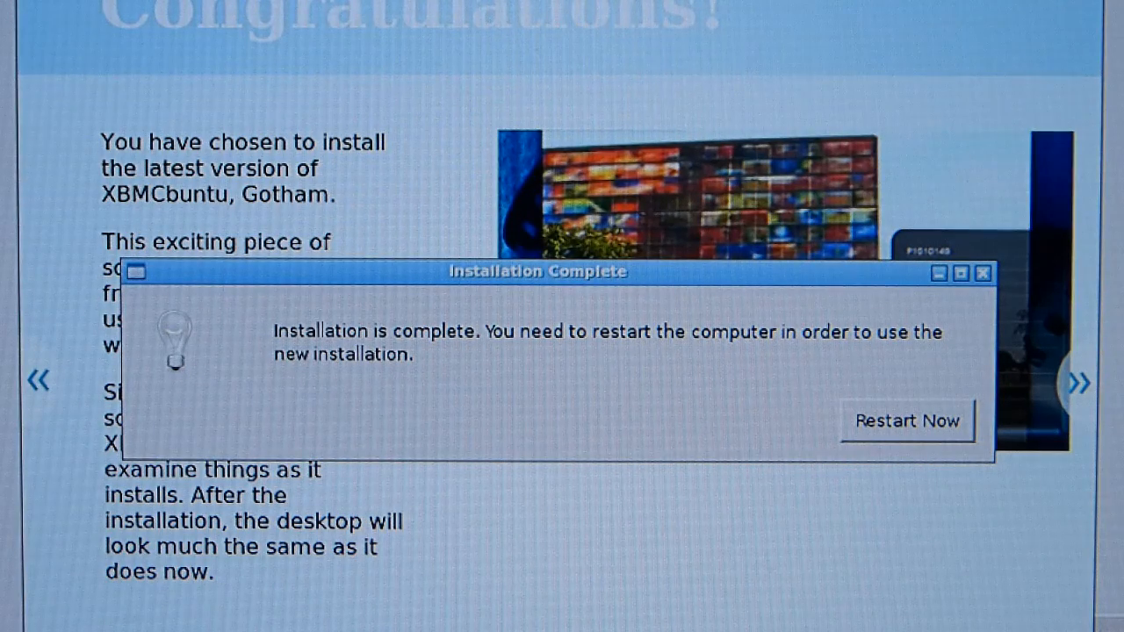
Restart from the Installation Complete dialog to boot the installed system
{"action": "left_click", "coordinate": [906, 420]}
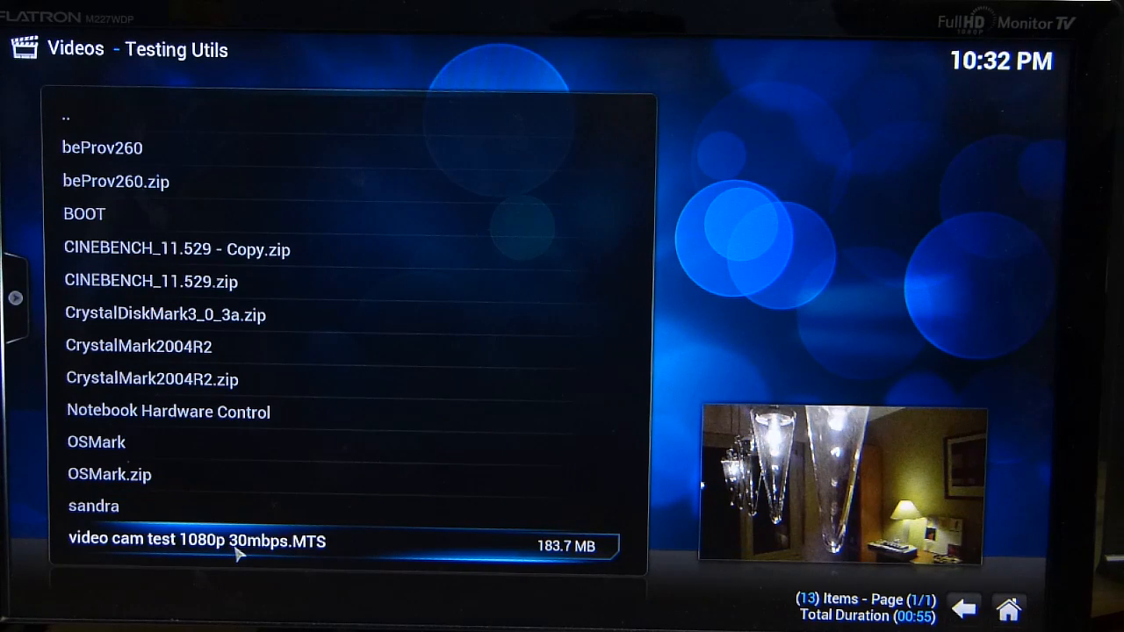
Play 'video cam test 1080p 30mbps.MTS' from the Testing Utils folder
{"action": "left_click", "coordinate": [207, 540]}
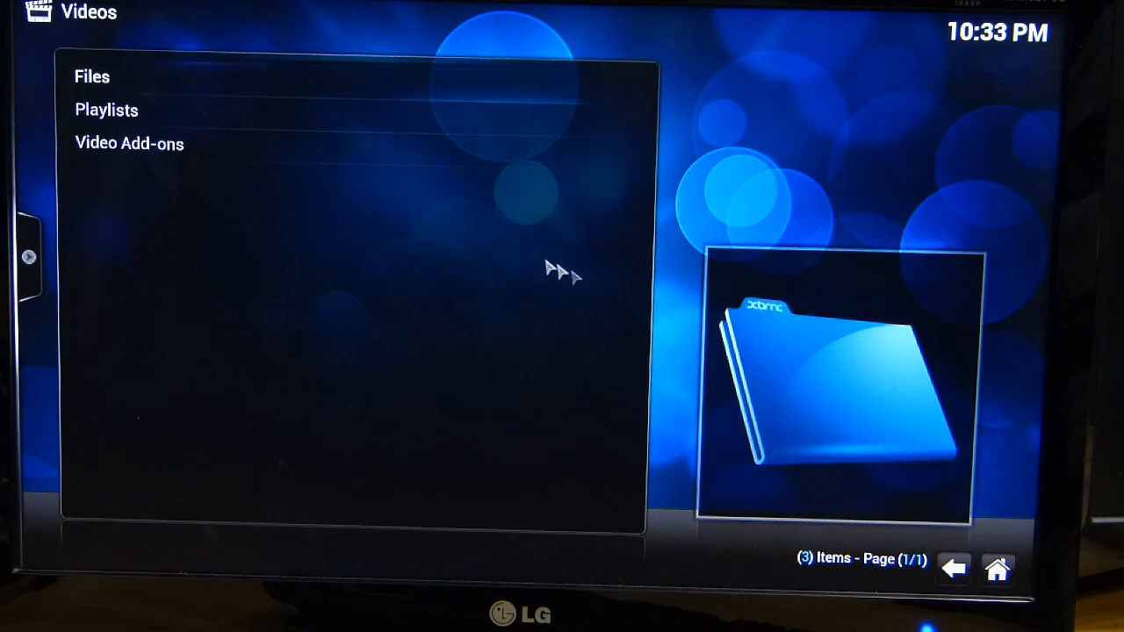
Search the YouTube add-on for '1080p' through Video Add-ons > YouTube > Search
{"action": "left_click", "coordinate": [129, 144]}
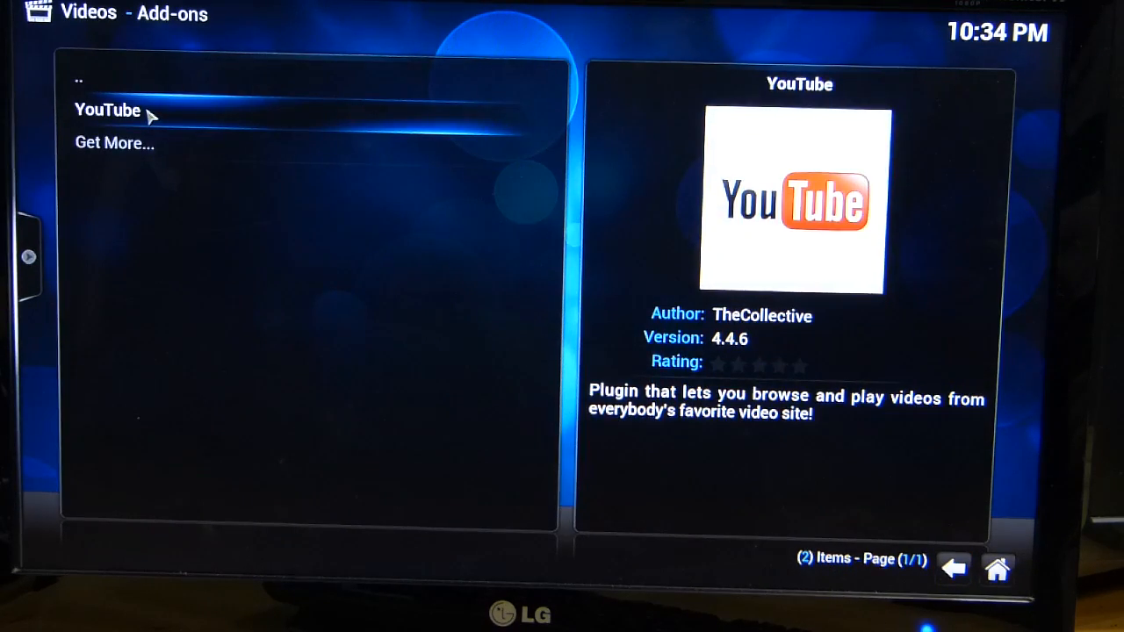
{"action": "left_click", "coordinate": [108, 110]}
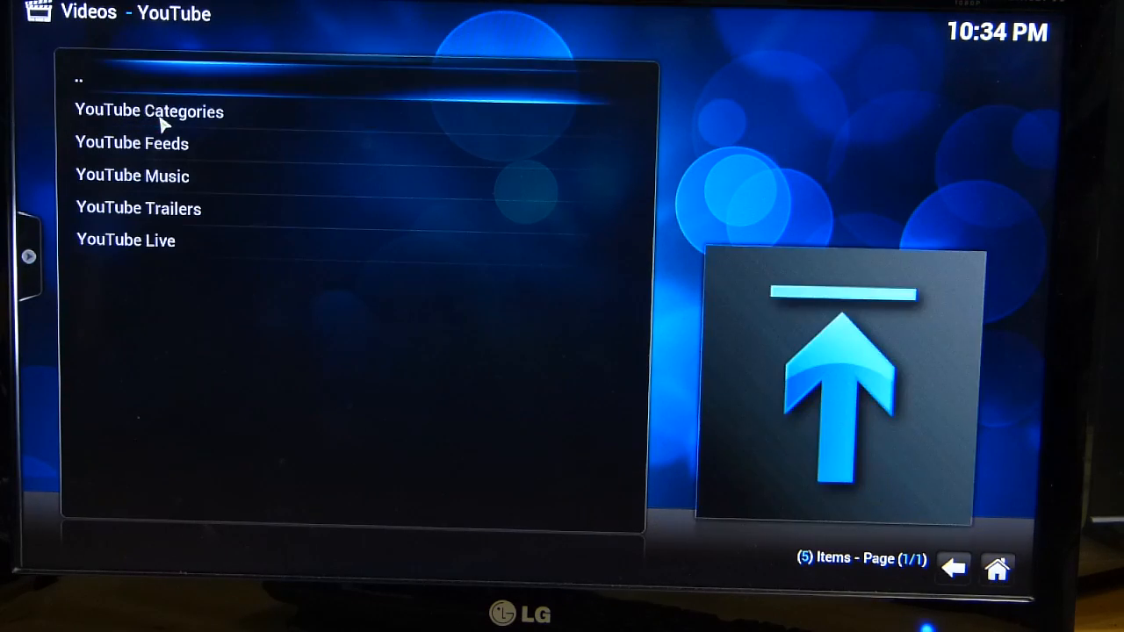
{"action": "mouse_move", "coordinate": [163, 87]}
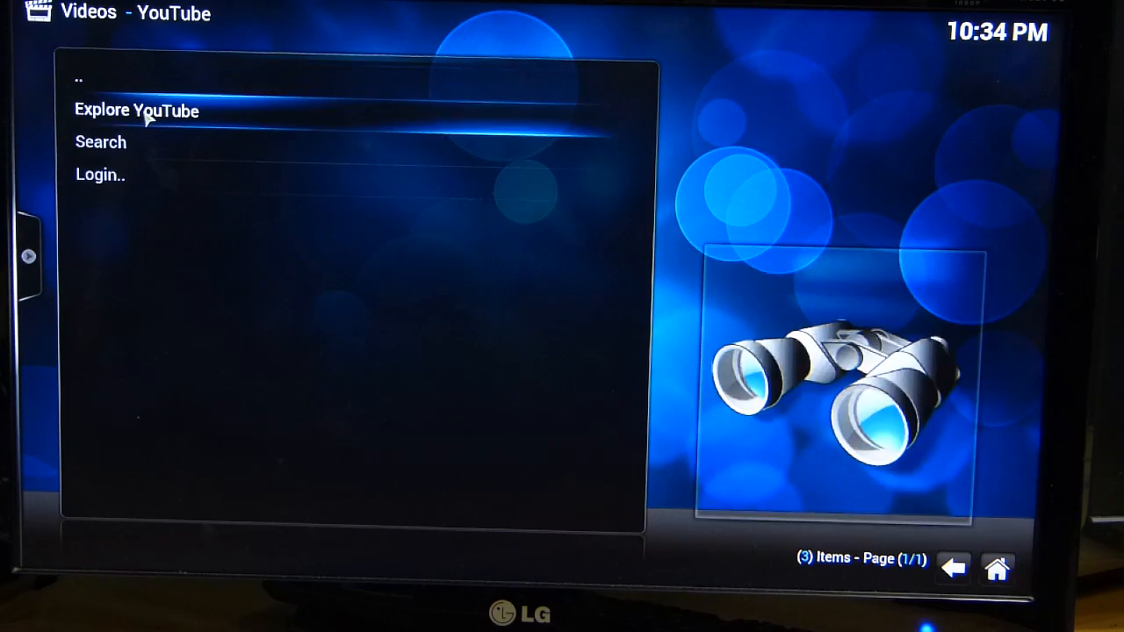
{"action": "left_click", "coordinate": [136, 110]}
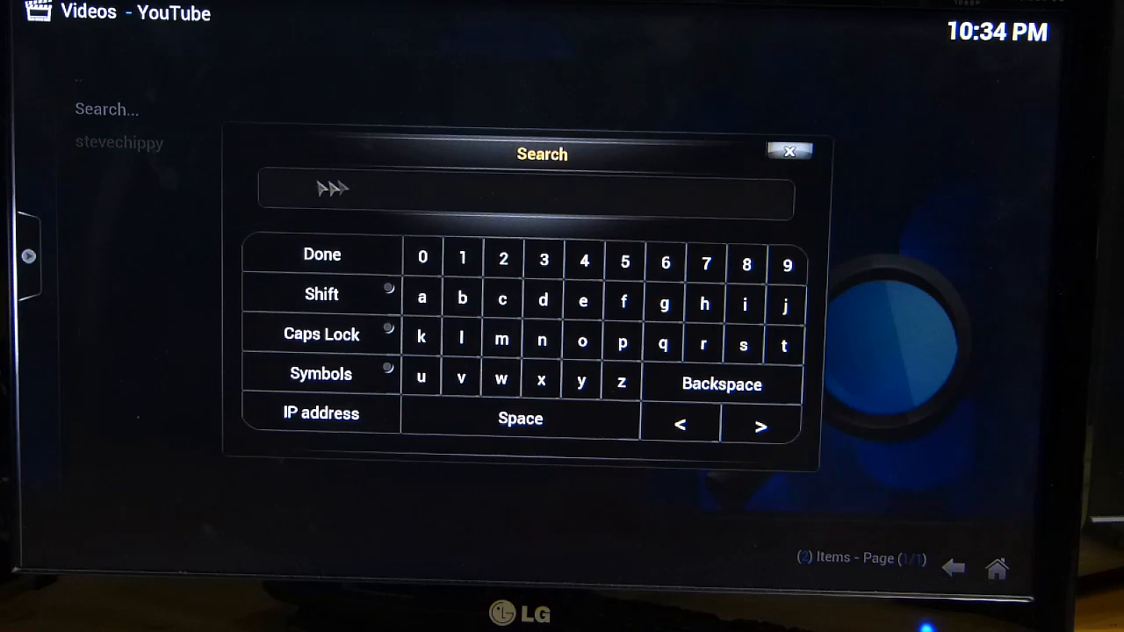
{"action": "type", "text": "1080p"}
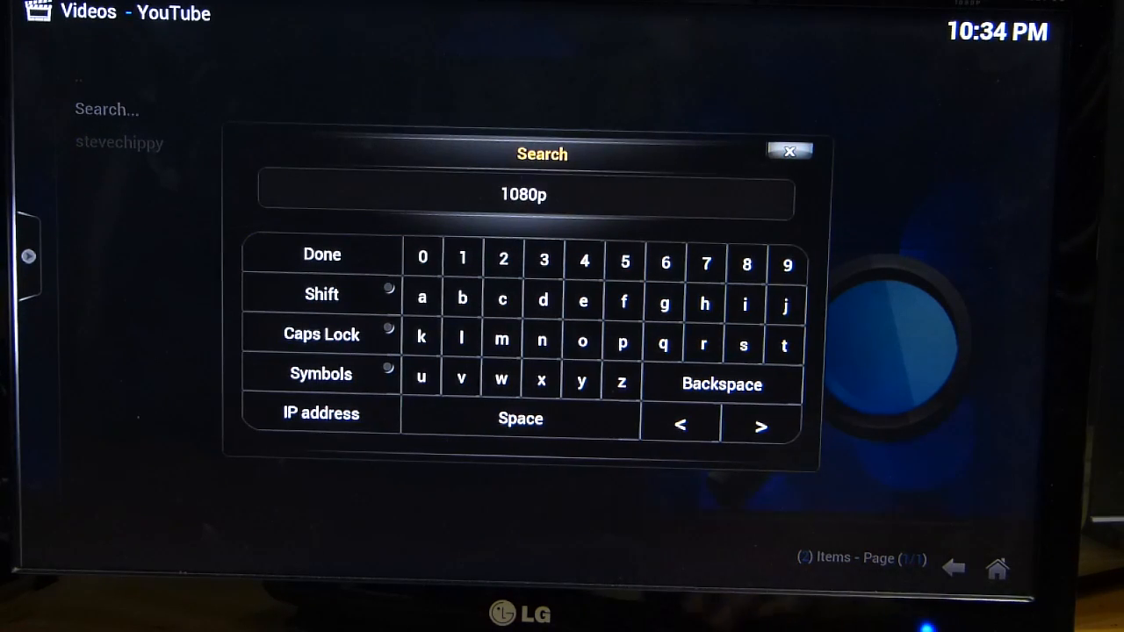
{"action": "left_click", "coordinate": [321, 254]}
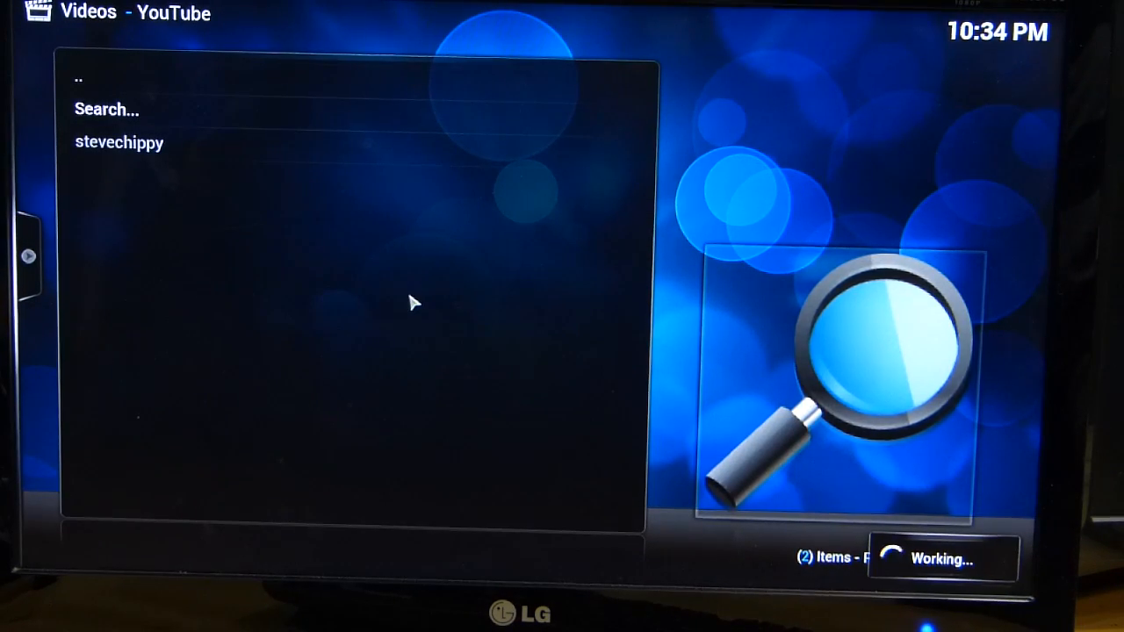
Select the Planet Earth thumbnail among the 51 results and start it
{"action": "left_click", "coordinate": [119, 143]}
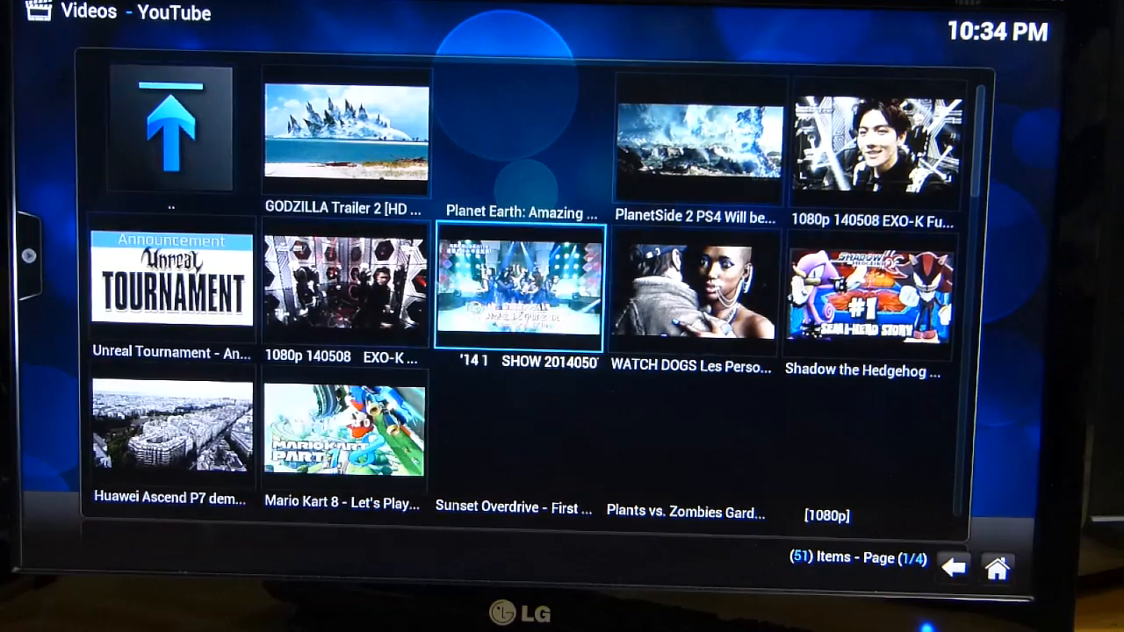
{"action": "key", "text": "down"}
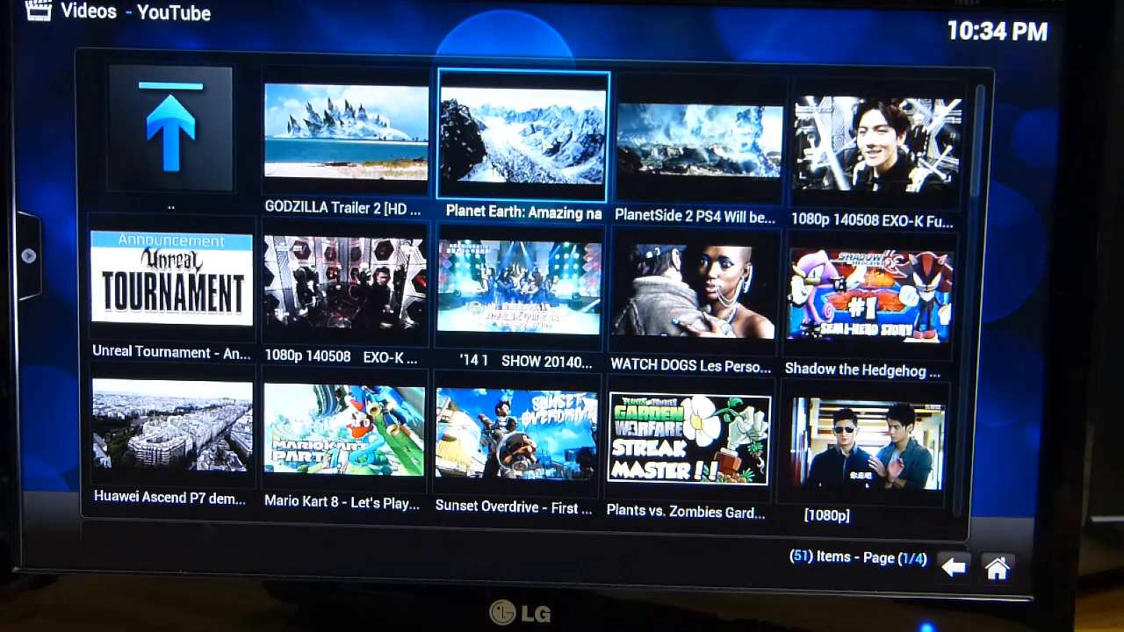
{"action": "left_click", "coordinate": [522, 139]}
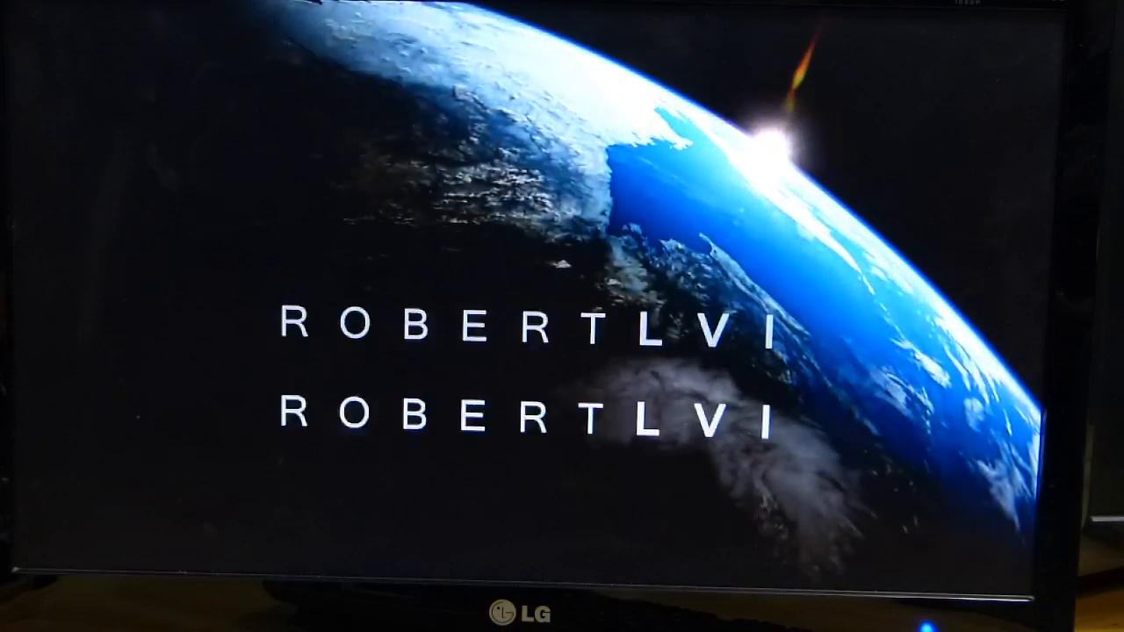